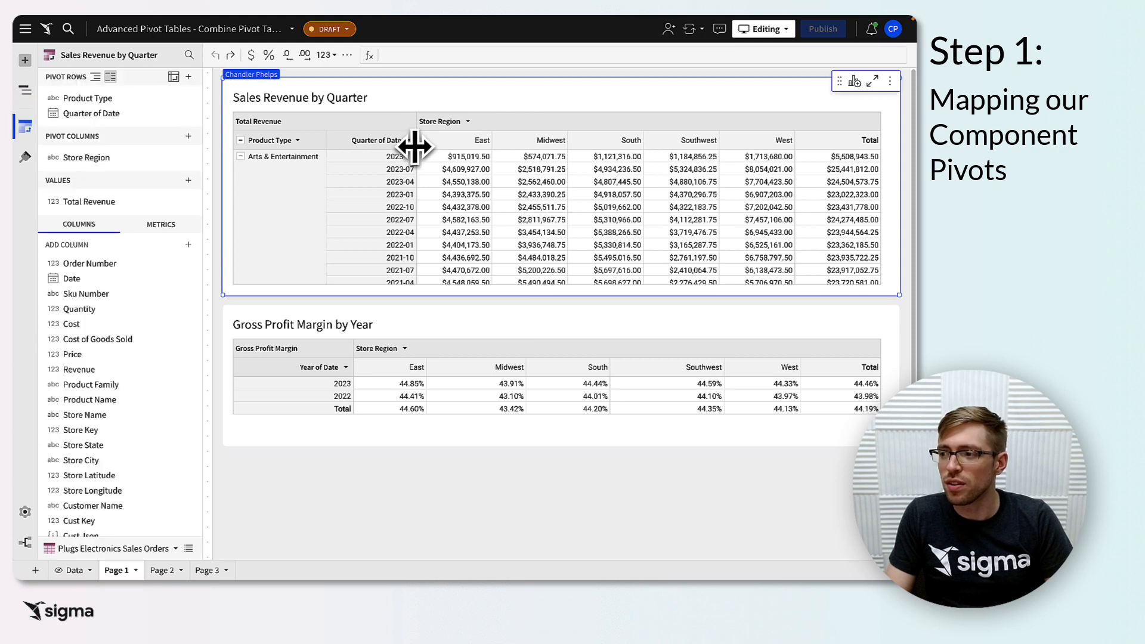
- Rename the Year of Date and Quarter of Date row columns to Period
left_click(109, 98)
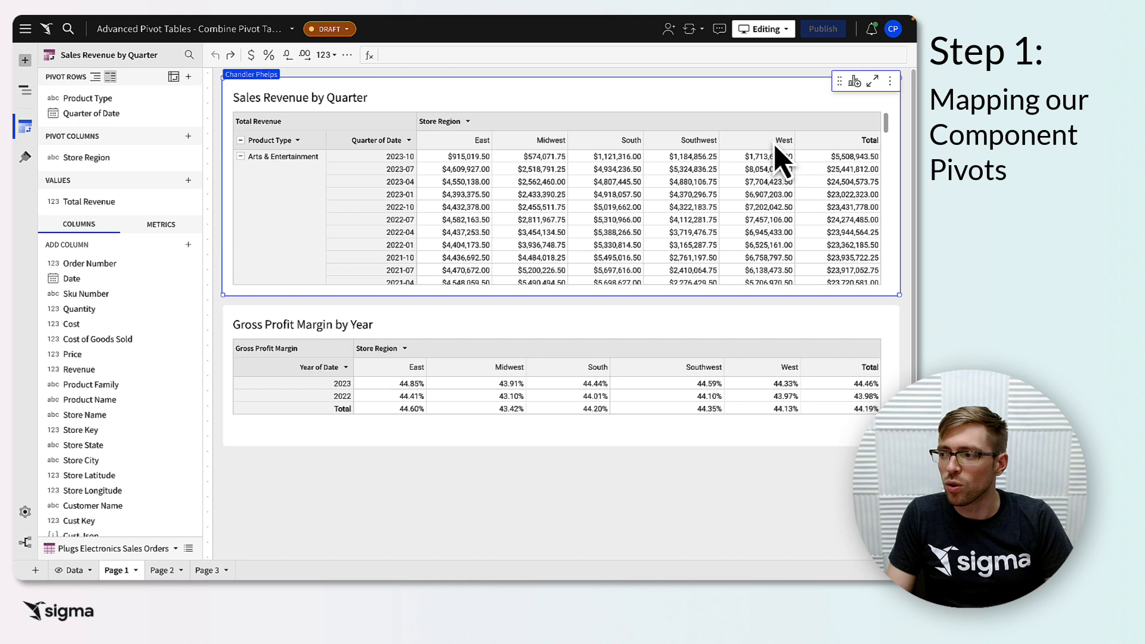
left_click(86, 157)
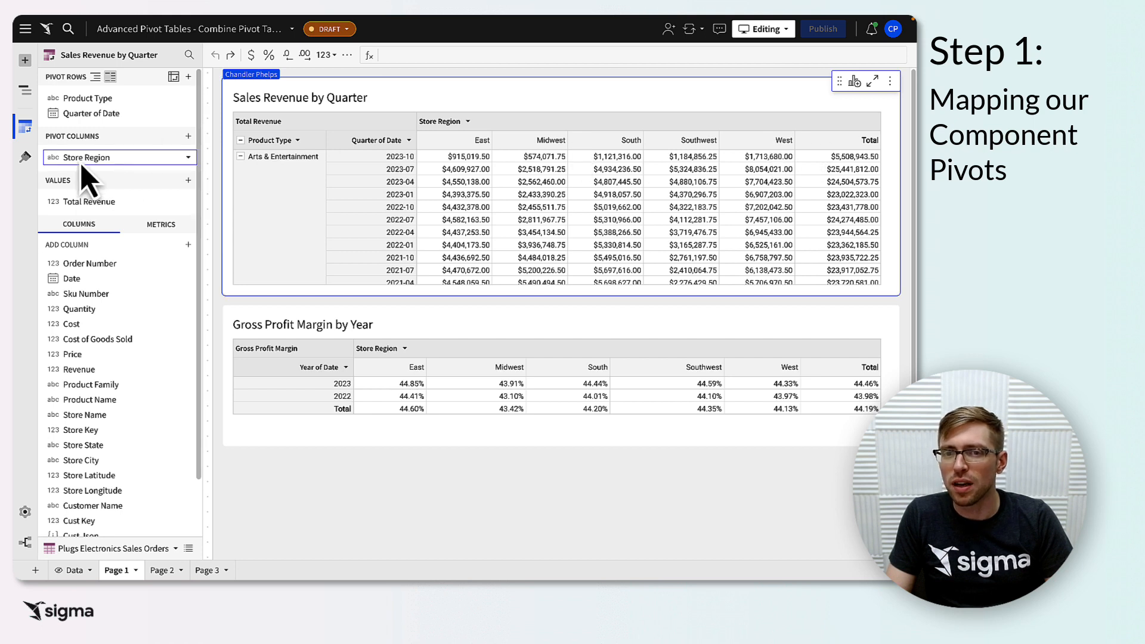
mouse_move(161, 160)
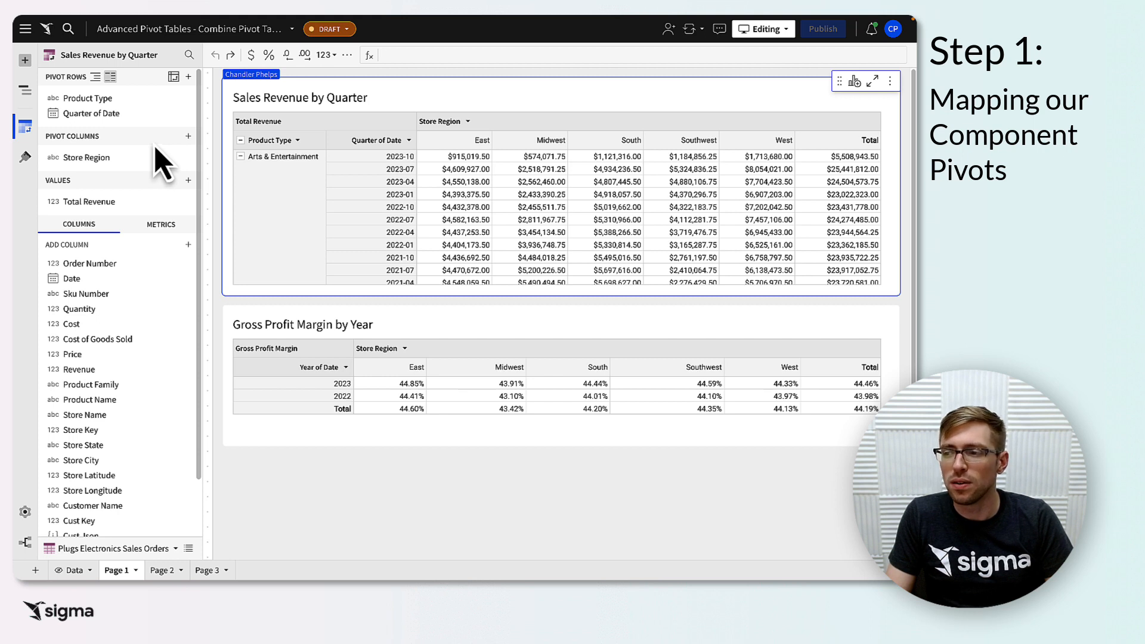
mouse_move(88, 252)
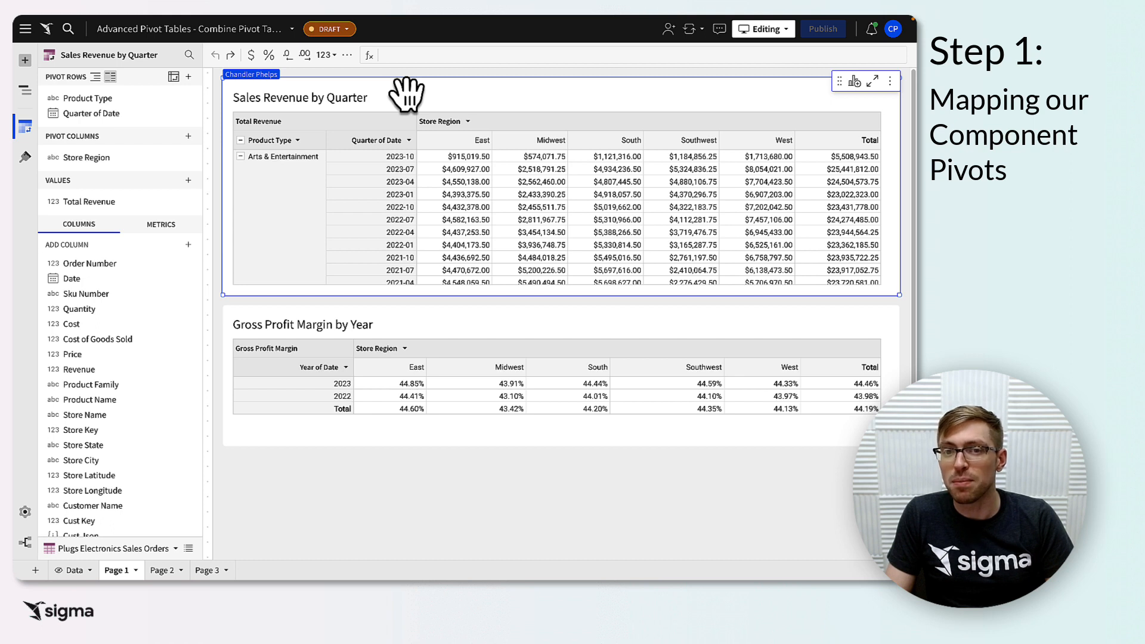
double_click(300, 97)
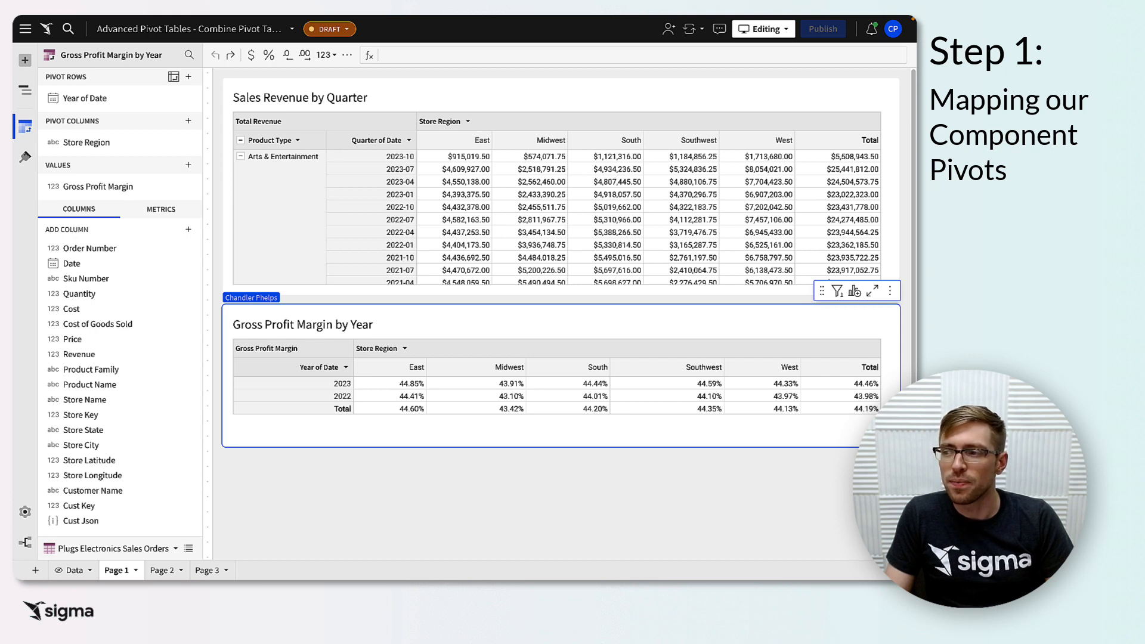
mouse_move(69, 212)
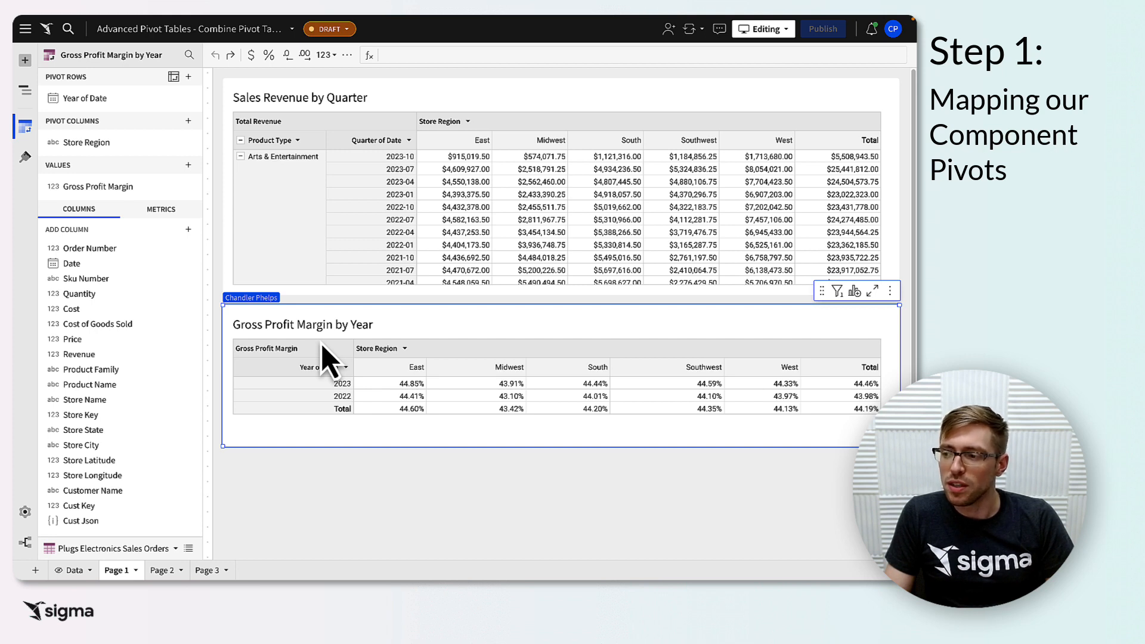
left_click(292, 367)
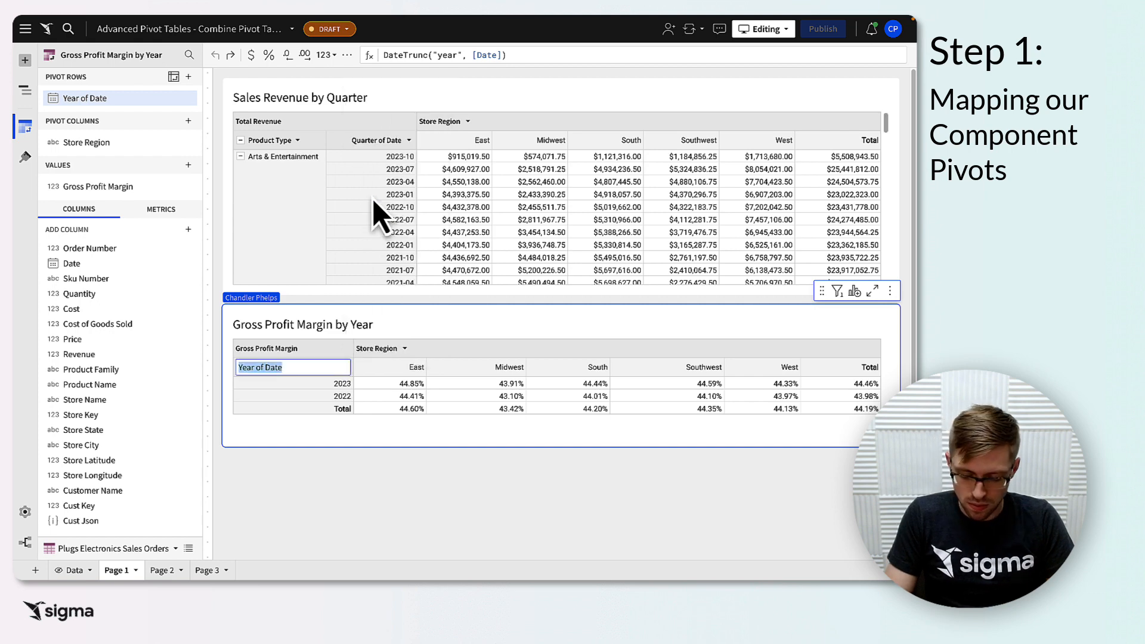
right_click(394, 140)
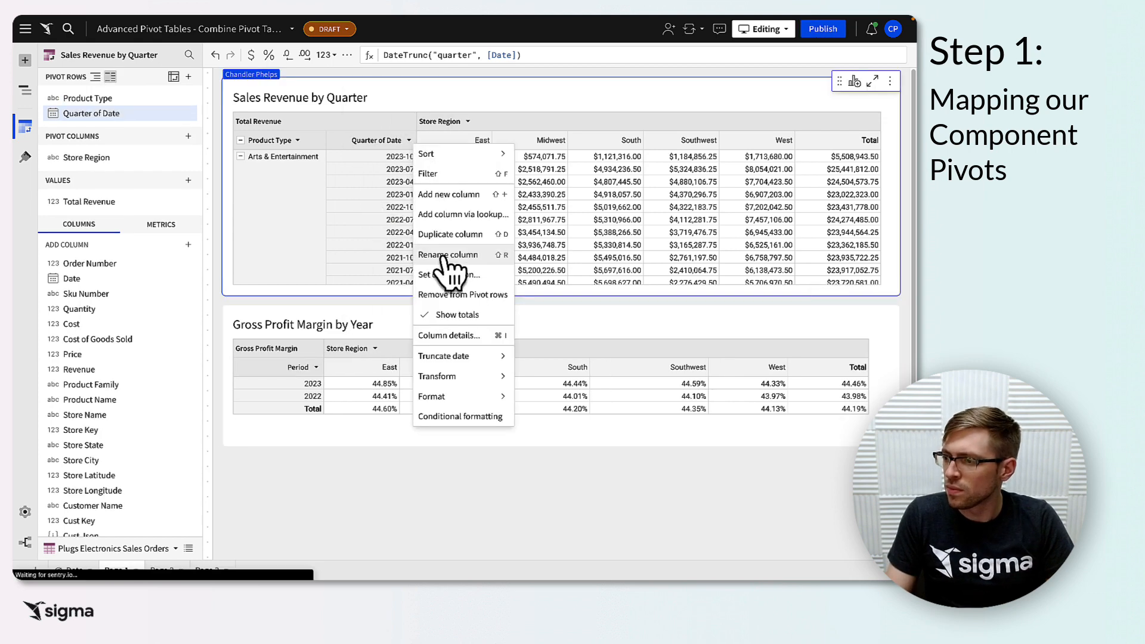
left_click(448, 254)
type("Period")
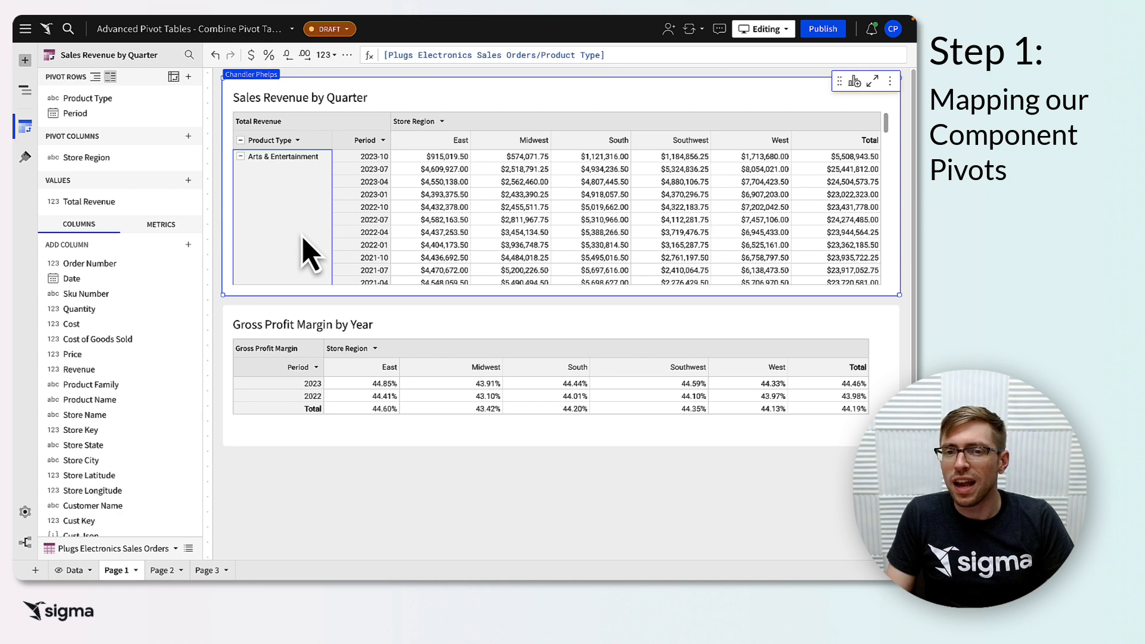
mouse_move(318, 165)
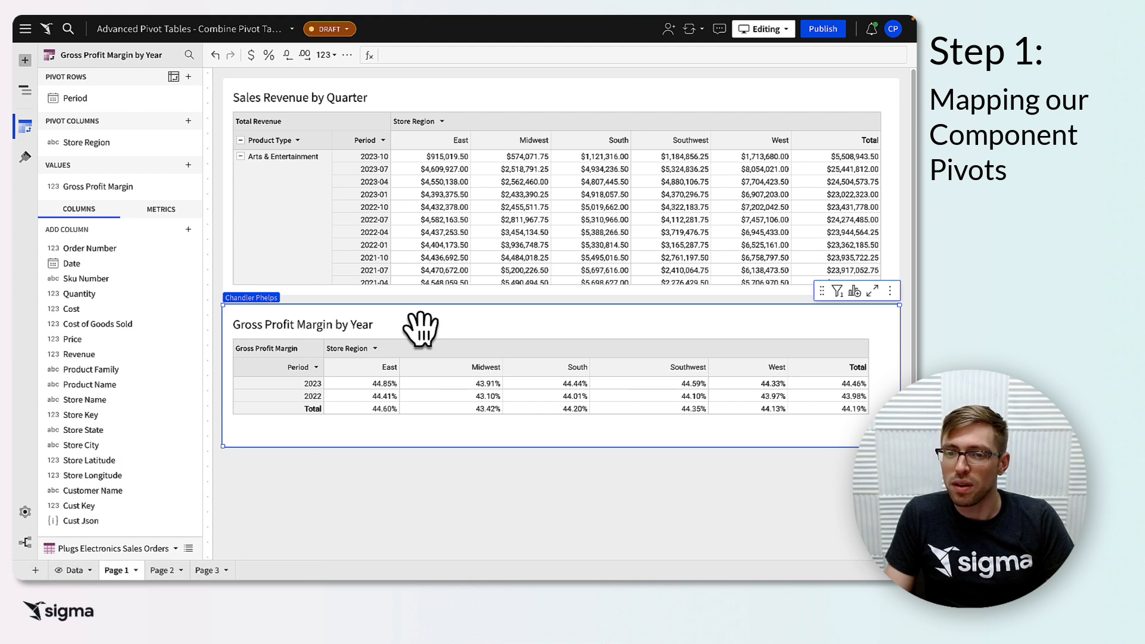
mouse_move(315, 292)
type("\"All ")
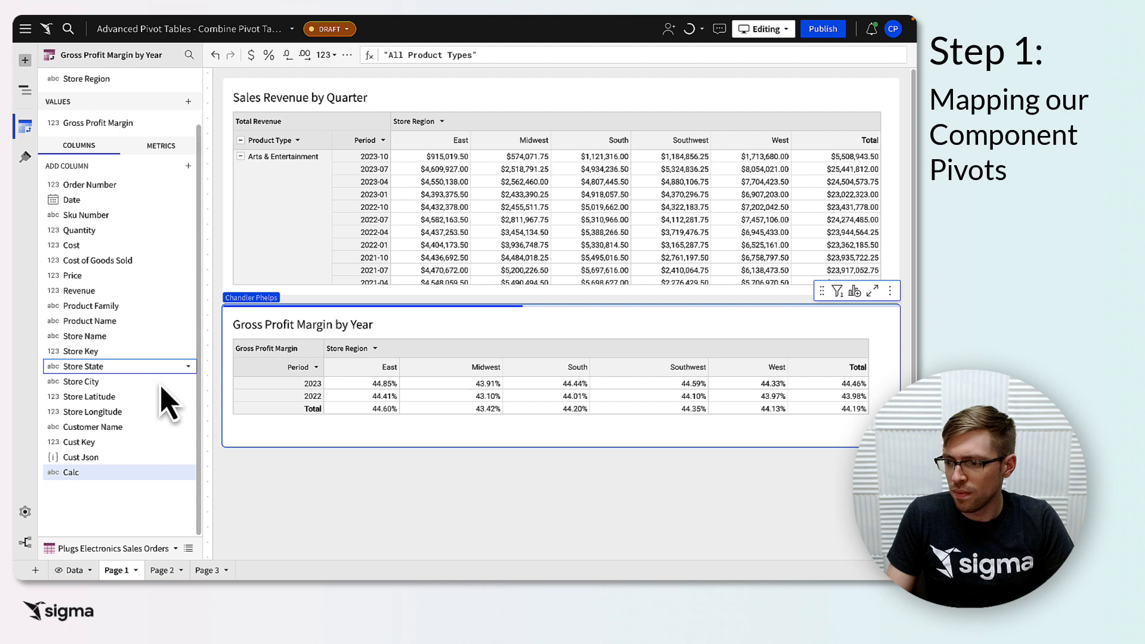
- Name the new column Product Type, then select Total Revenue in Sales Revenue by Quarter
type("Product Type")
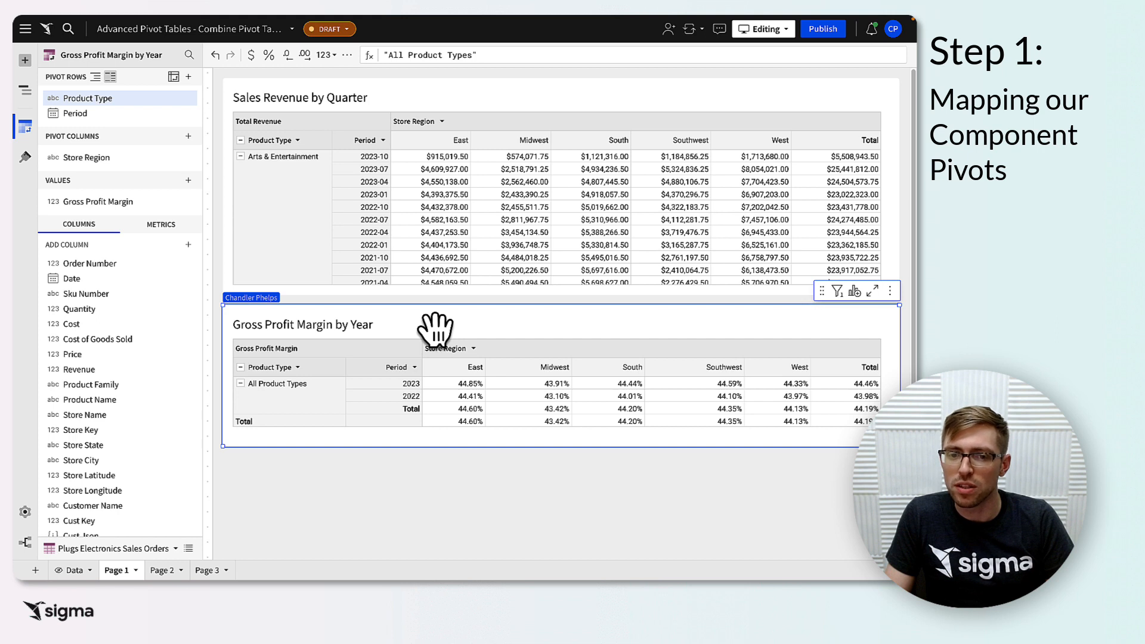
mouse_move(409, 332)
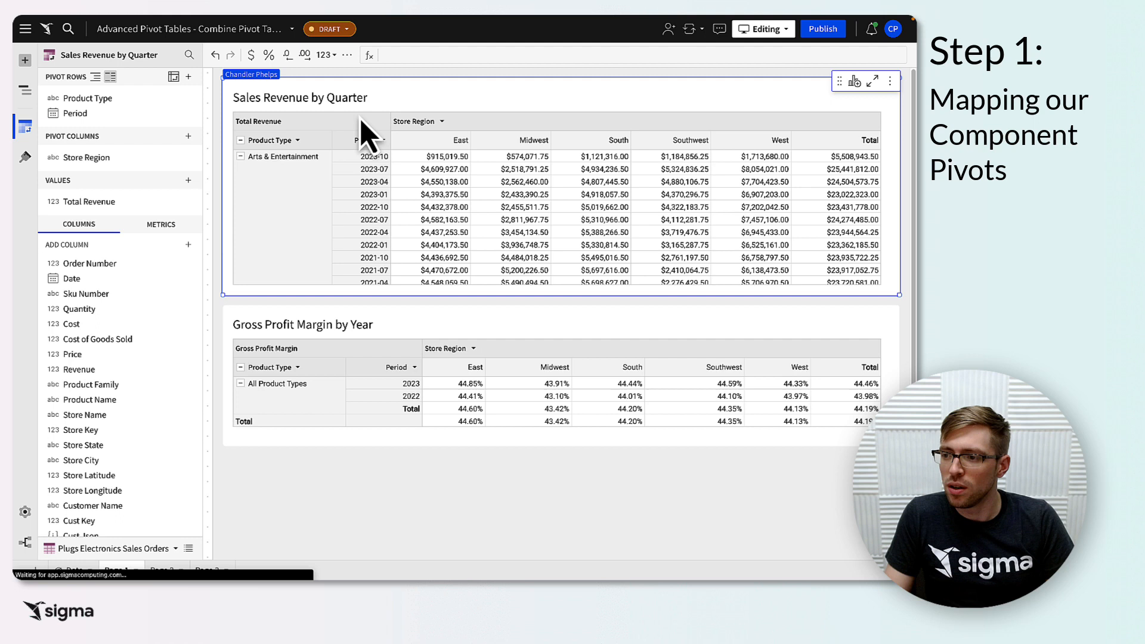
left_click(95, 202)
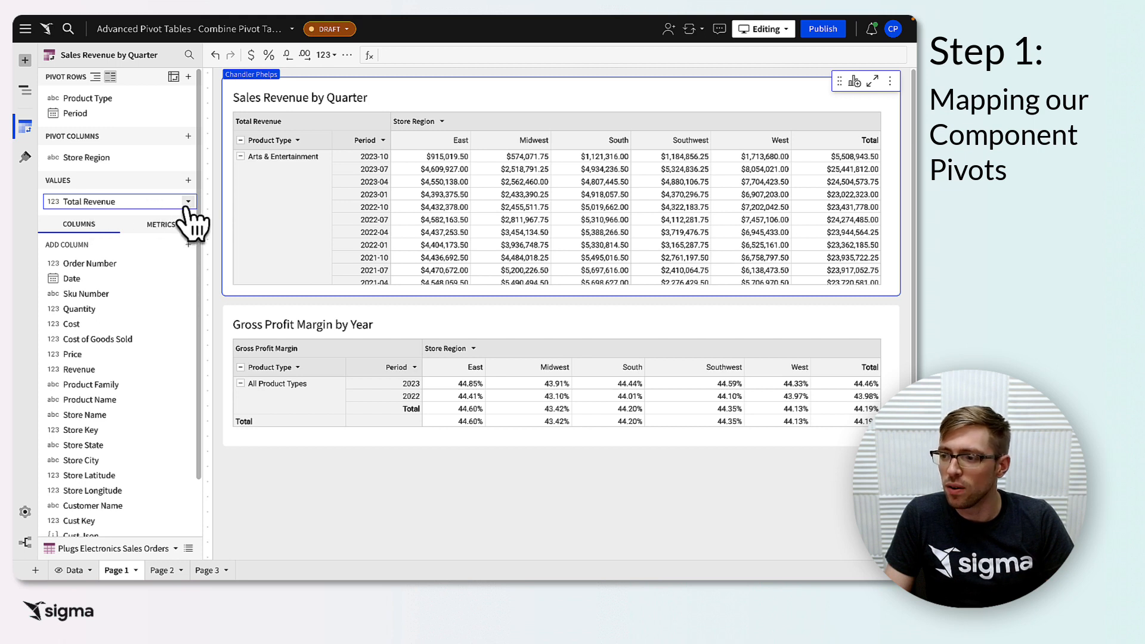
left_click(110, 202)
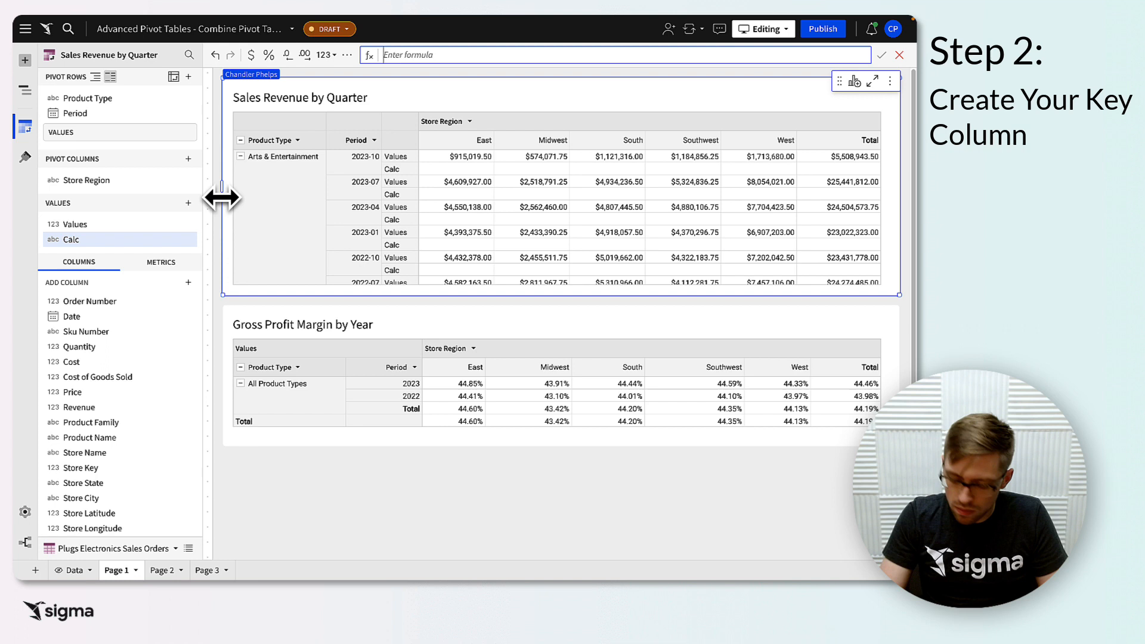
- Add Calc values "Sales Revenue" and "Gross Profit" to the pivots and rename Calc to Metric
type("\"Sales_Reve")
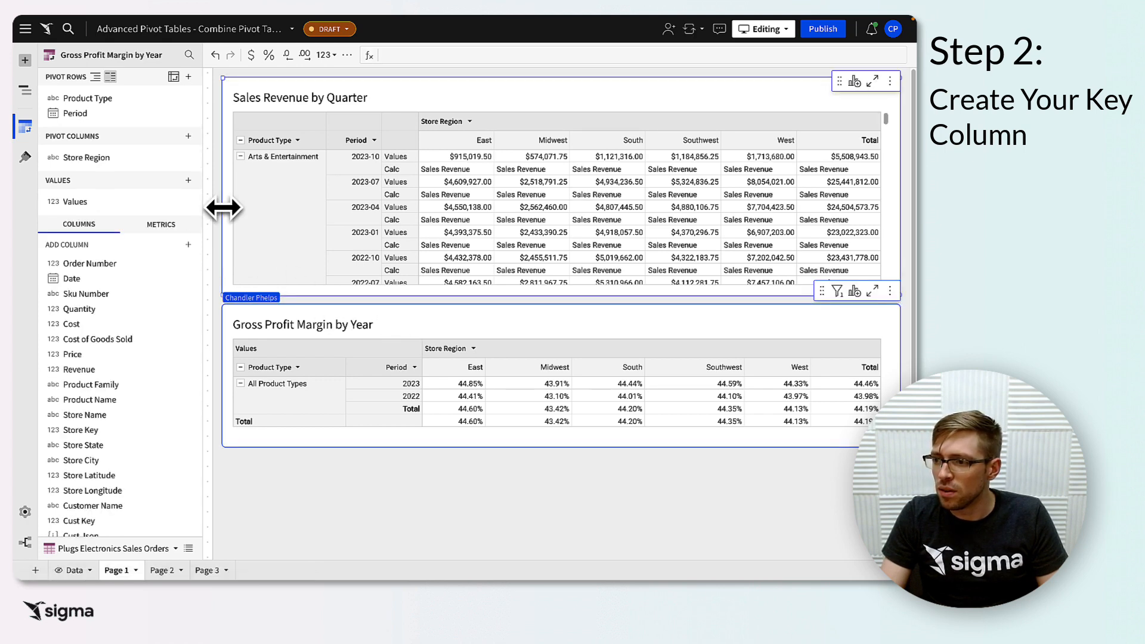
left_click(187, 179)
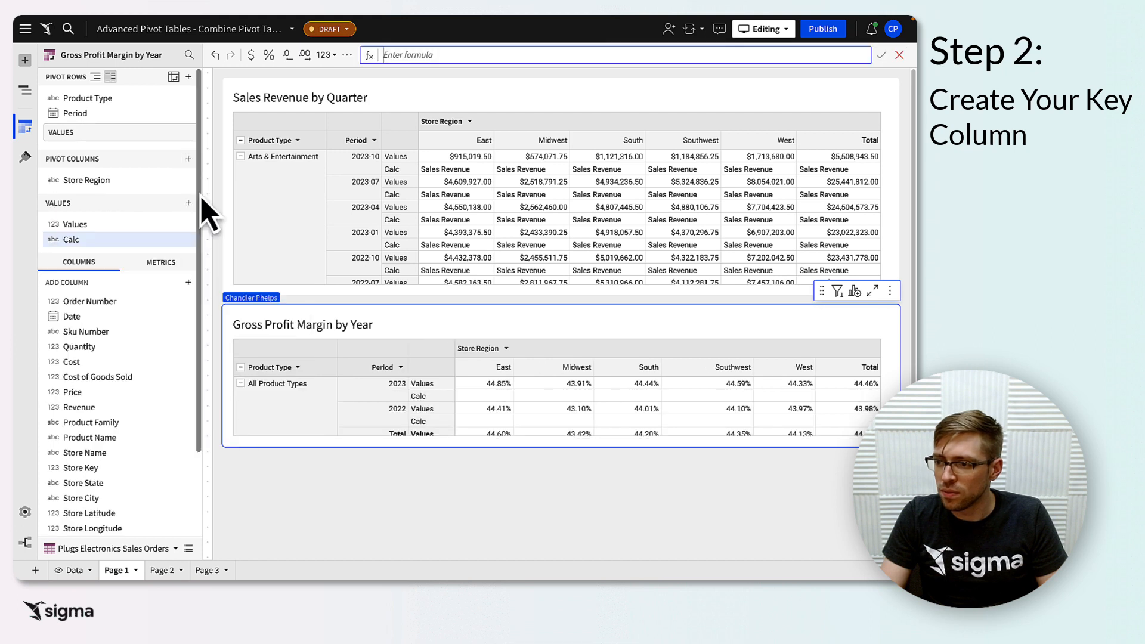
type("\"Gross Profit")
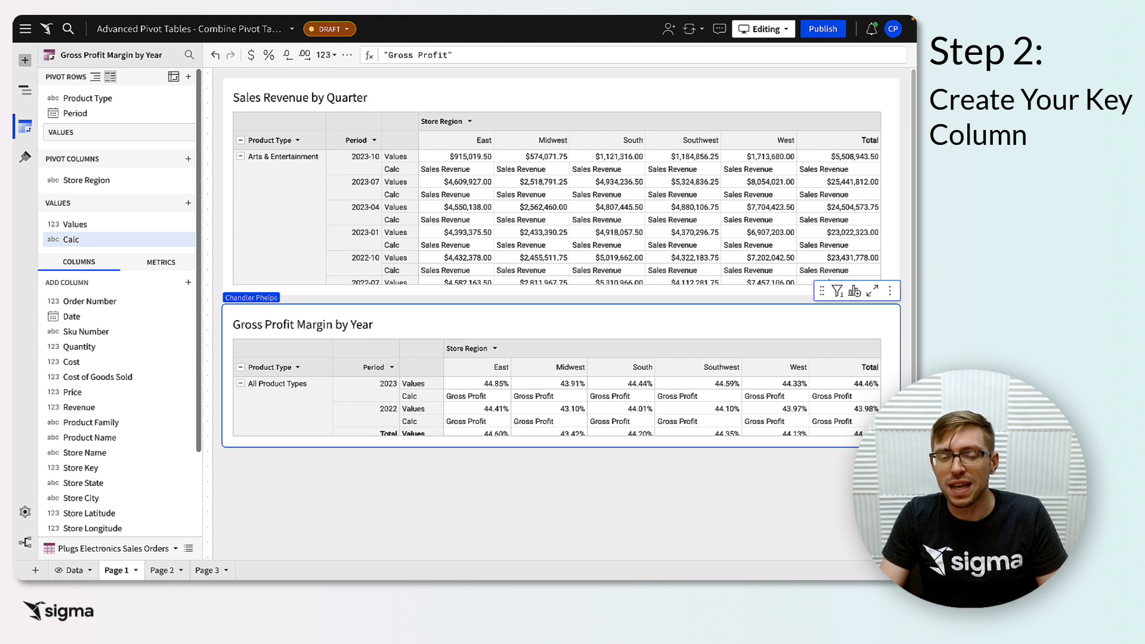
mouse_move(144, 248)
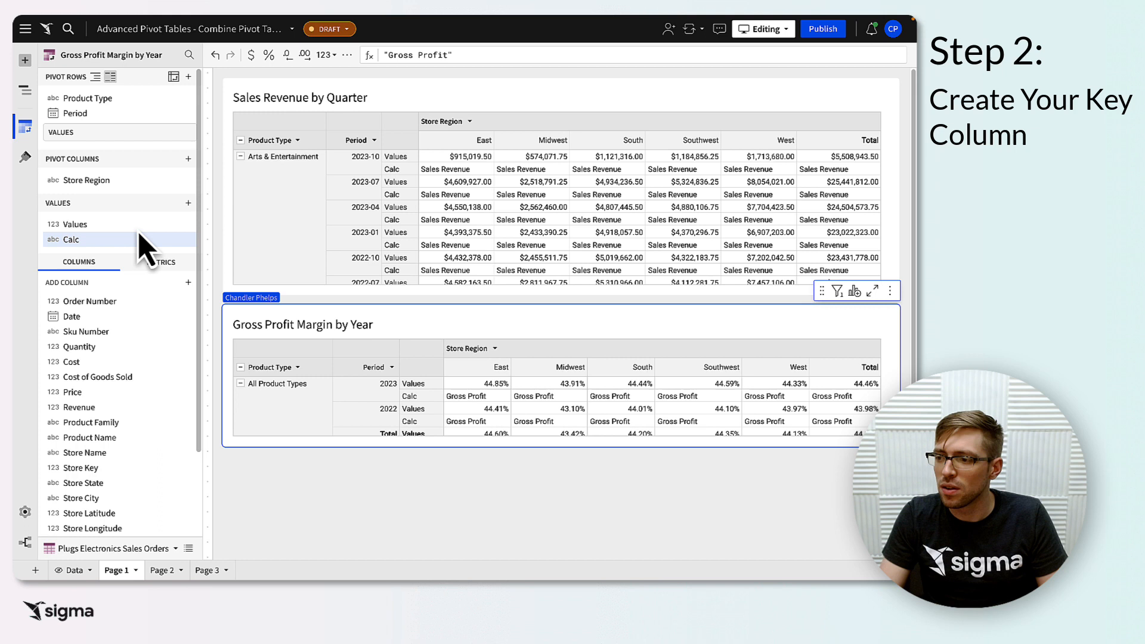
right_click(71, 240)
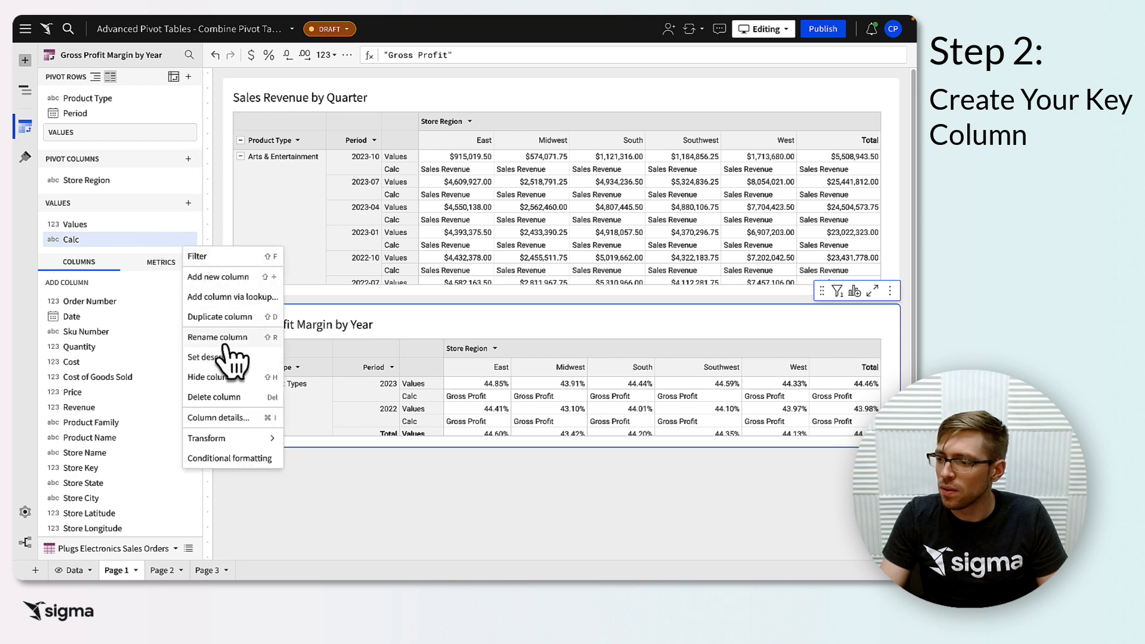
left_click(218, 336)
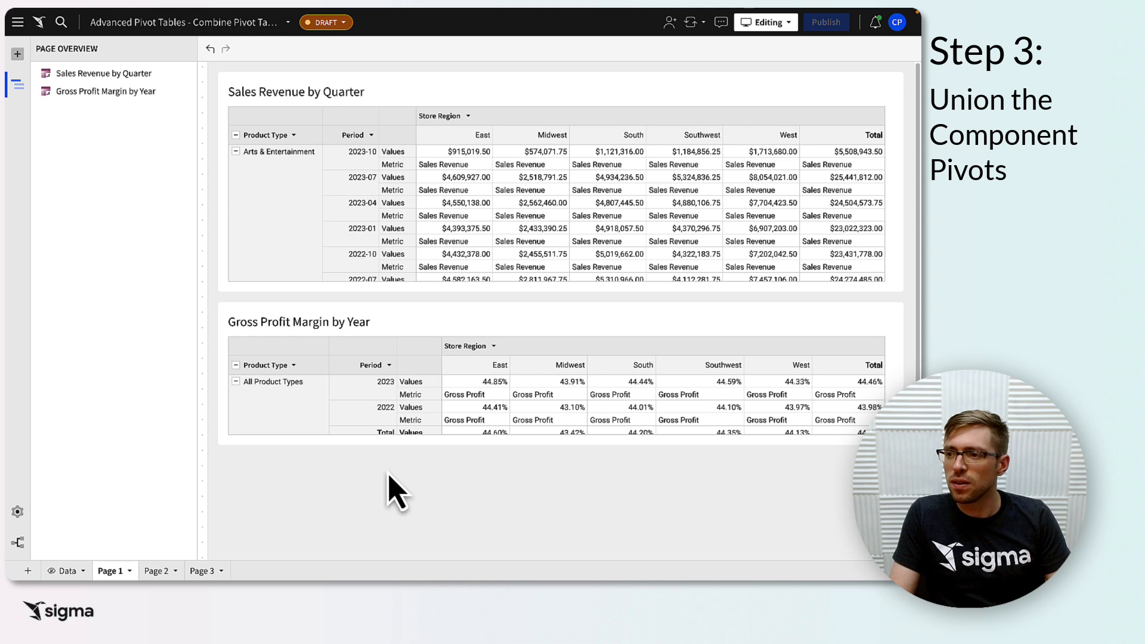
mouse_move(18, 53)
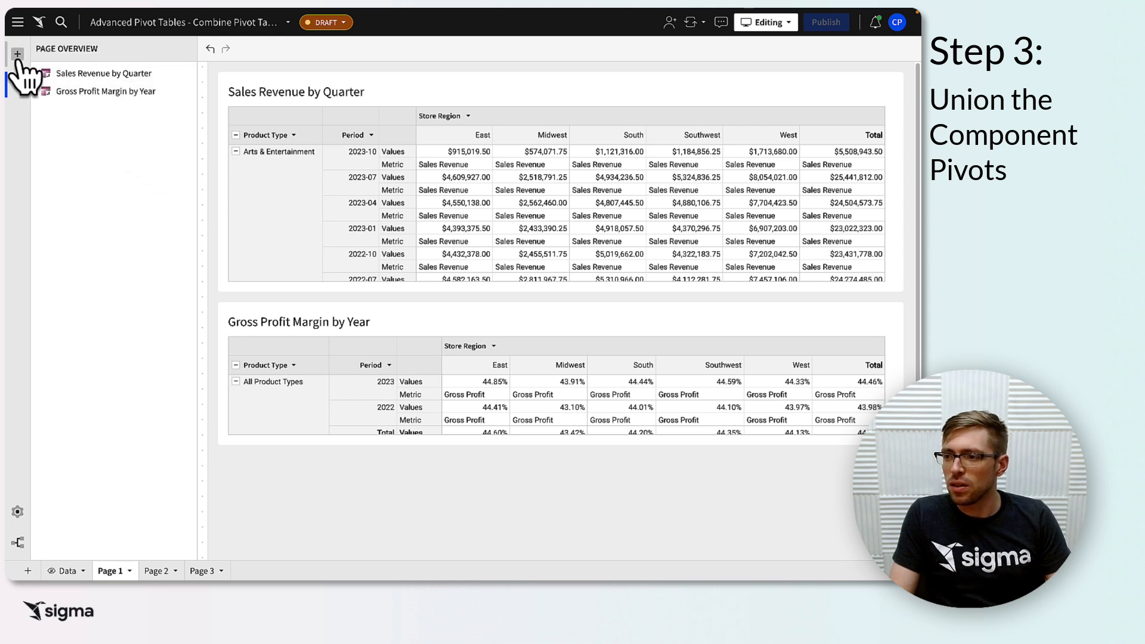
- Add a new pivot table to the page and choose Union as its source
left_click(17, 52)
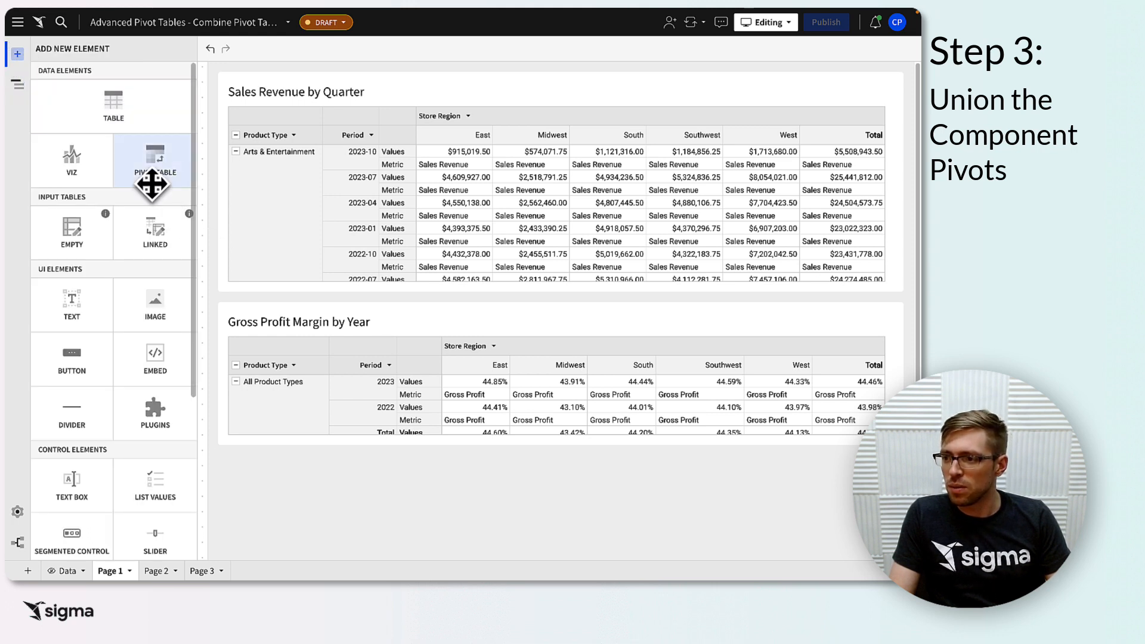
left_click(154, 161)
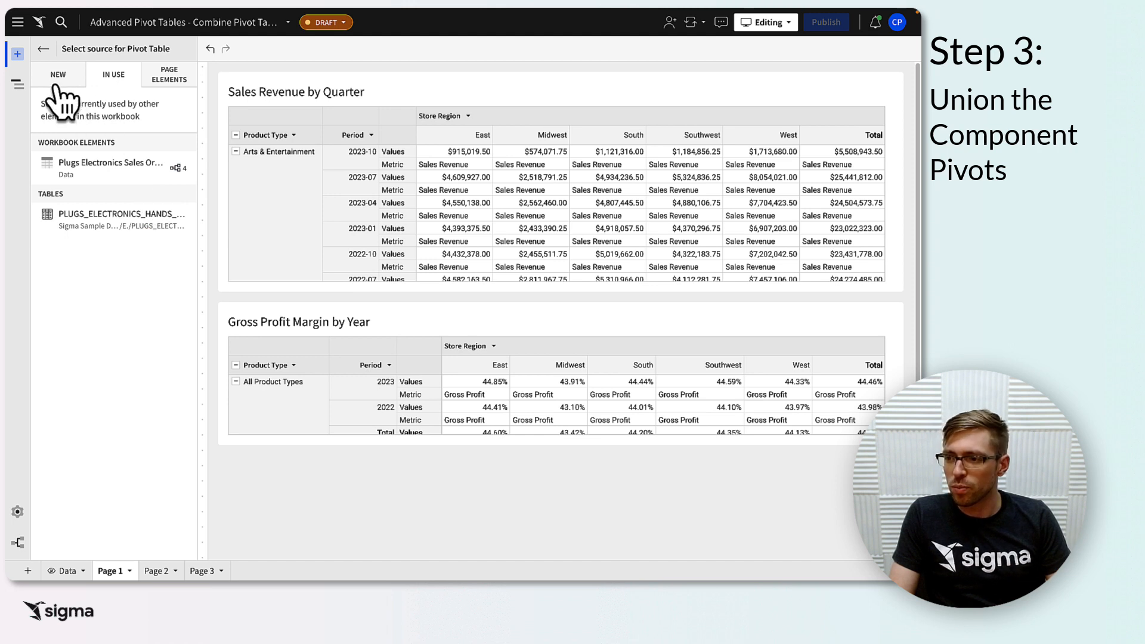
left_click(58, 74)
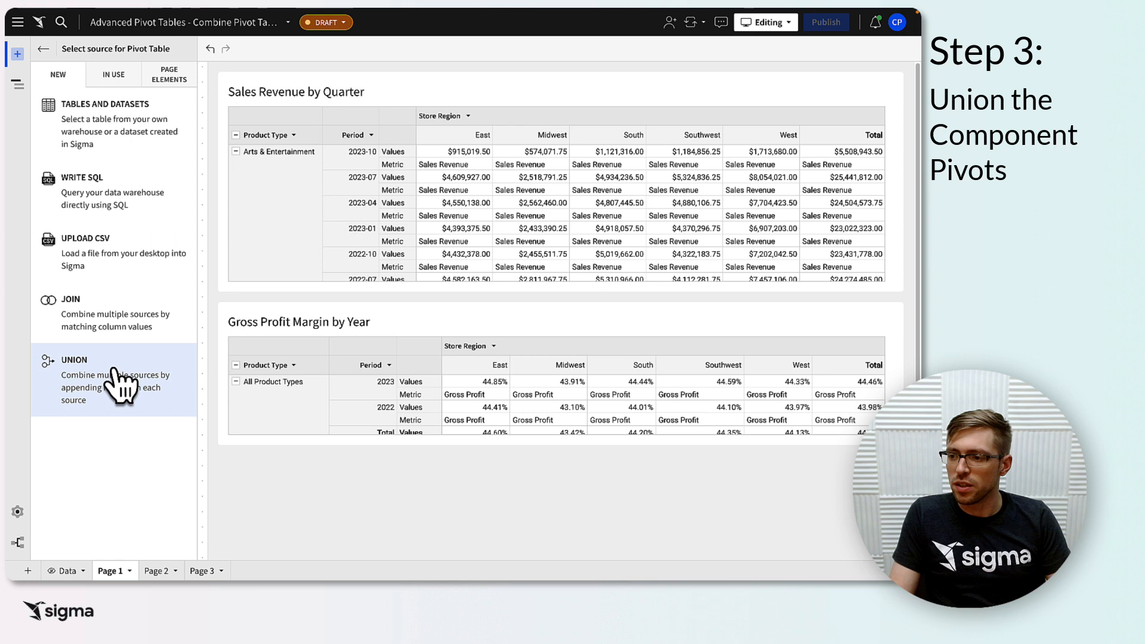
left_click(74, 359)
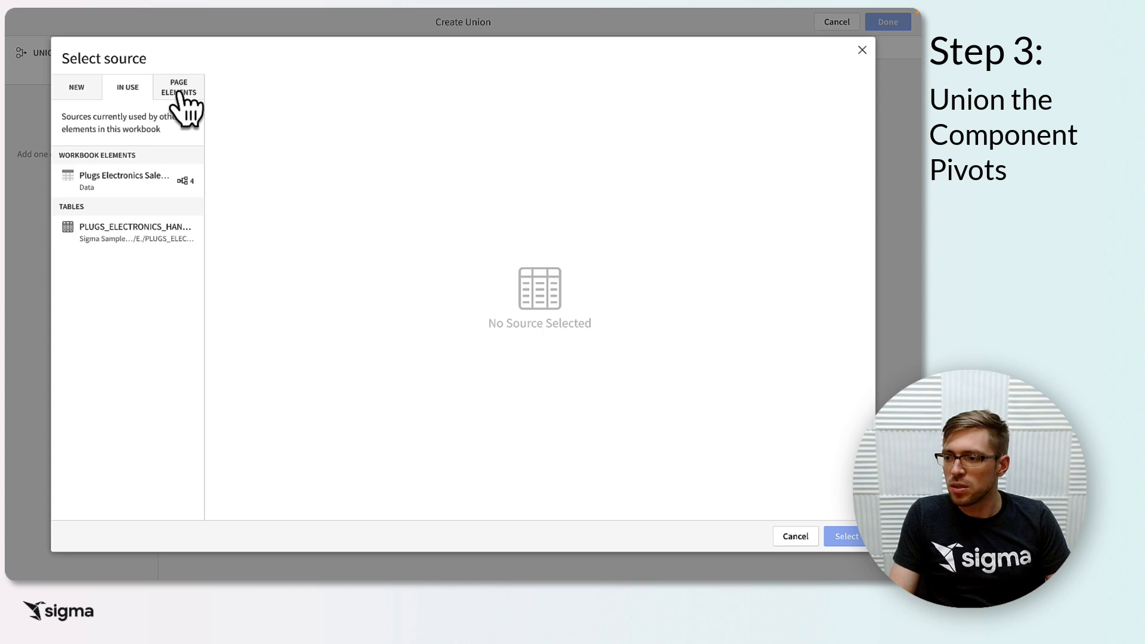
- Combine Sales Revenue by Quarter and Gross Profit Margin by Year from Page Elements into a union
left_click(178, 87)
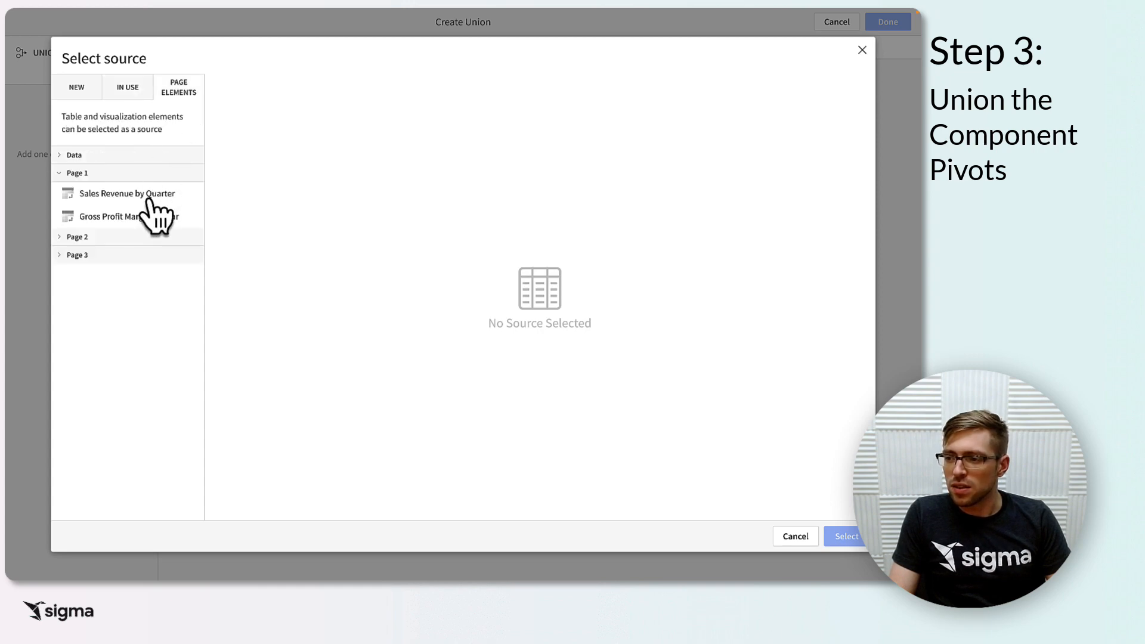
left_click(127, 193)
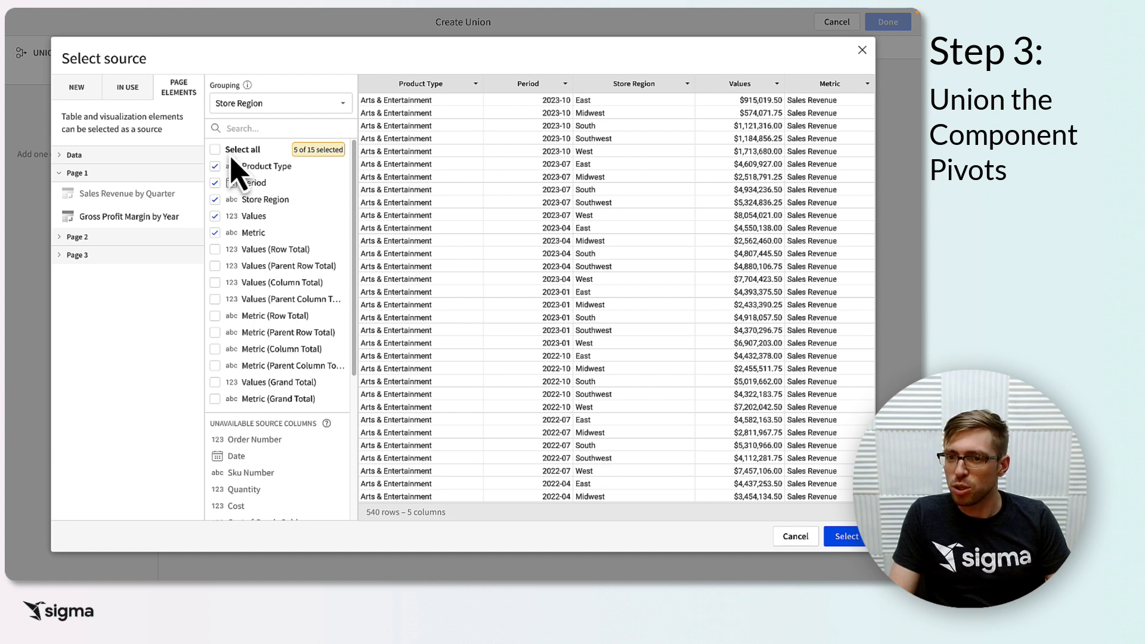
left_click(280, 104)
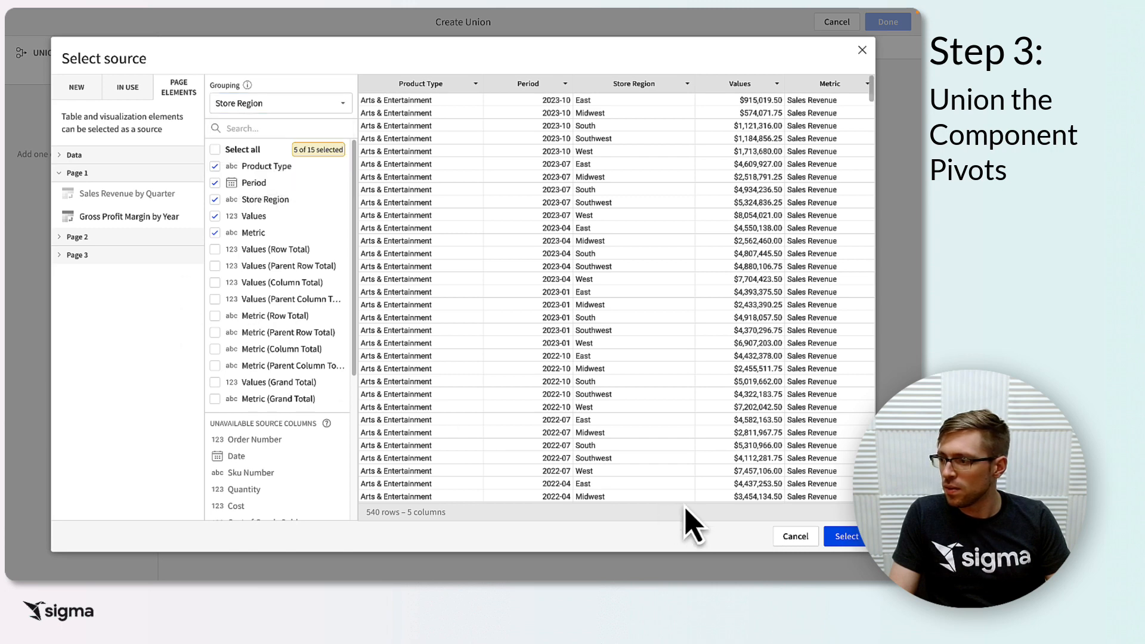
left_click(845, 536)
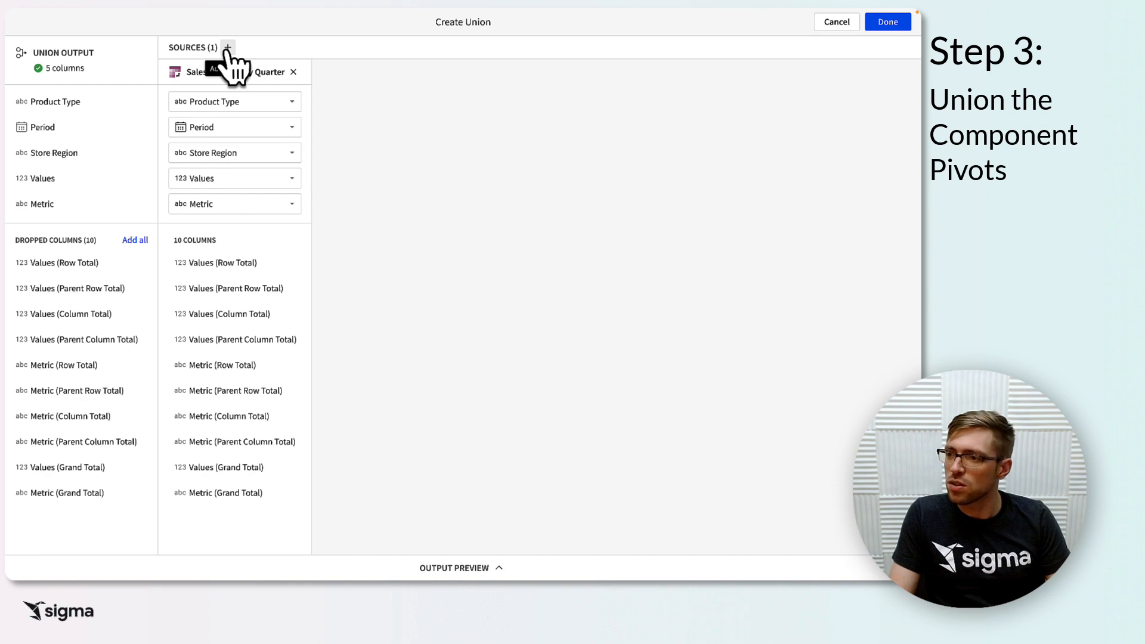
left_click(227, 46)
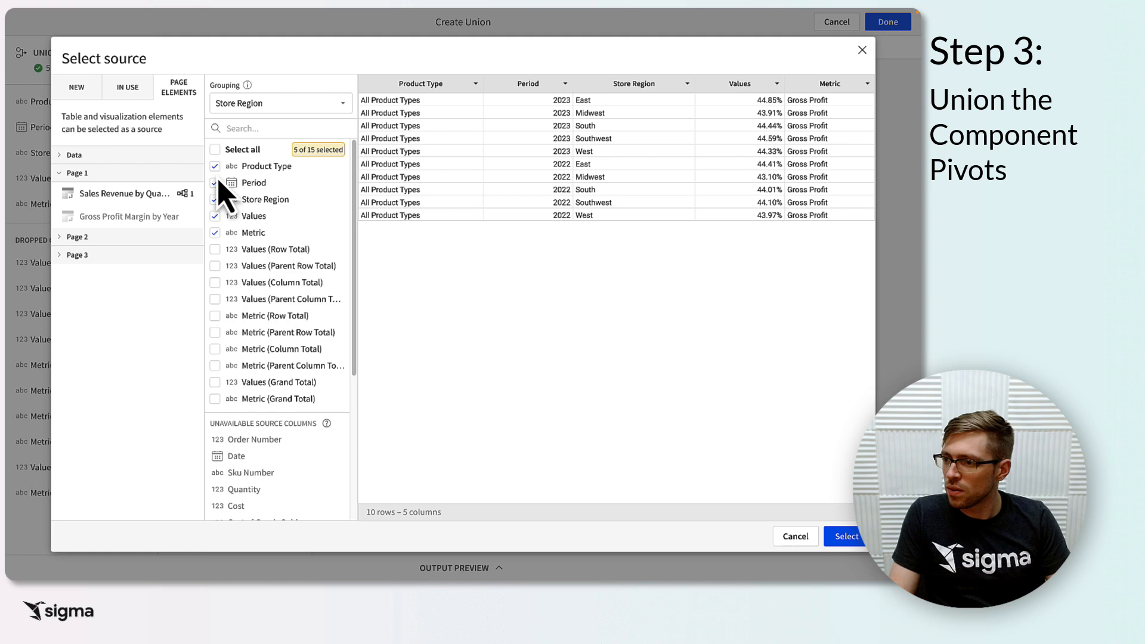
left_click(845, 536)
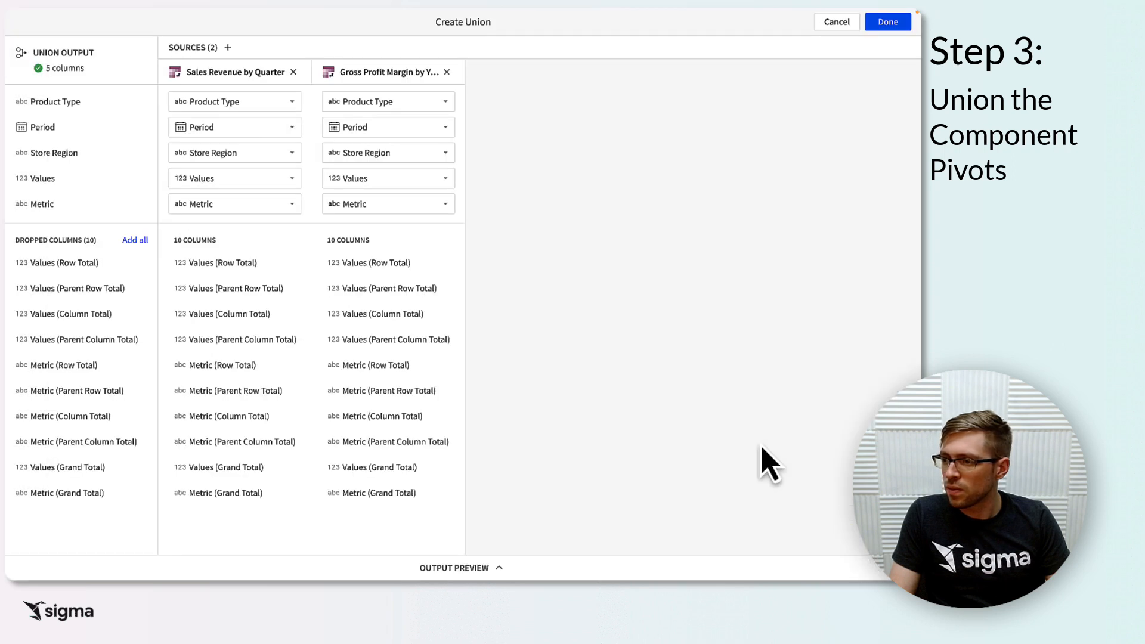
mouse_move(569, 303)
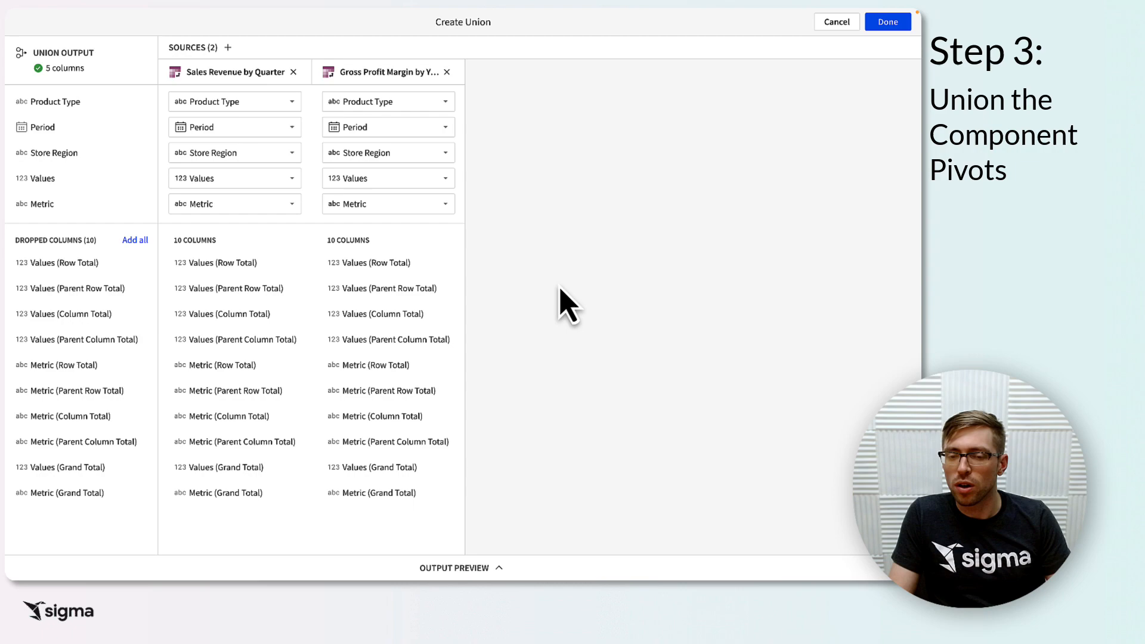
mouse_move(865, 91)
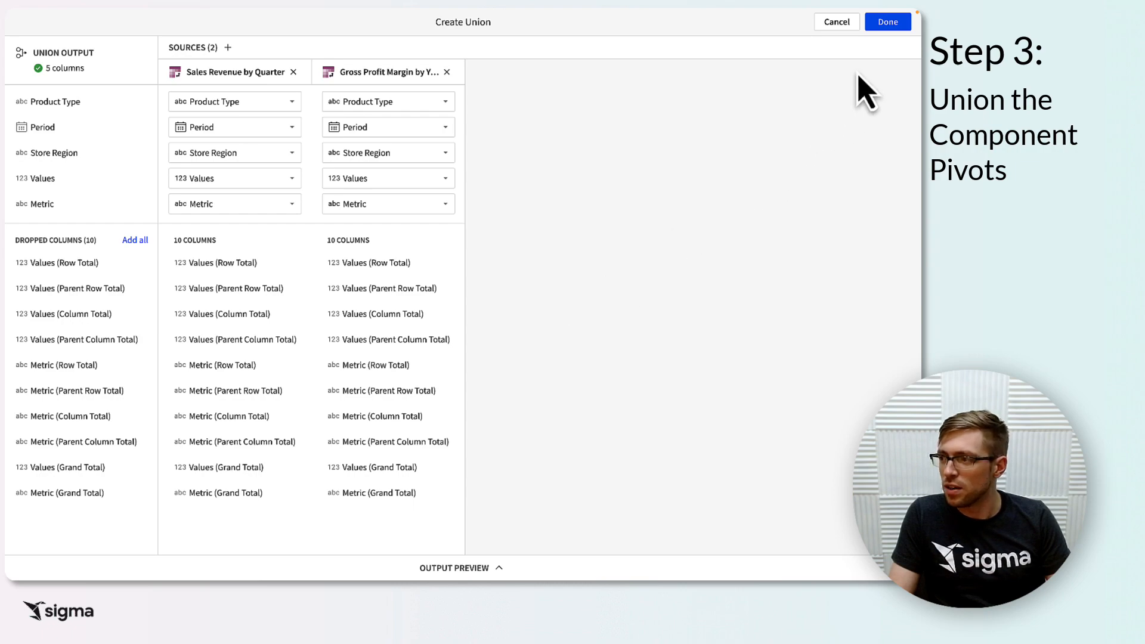
left_click(888, 22)
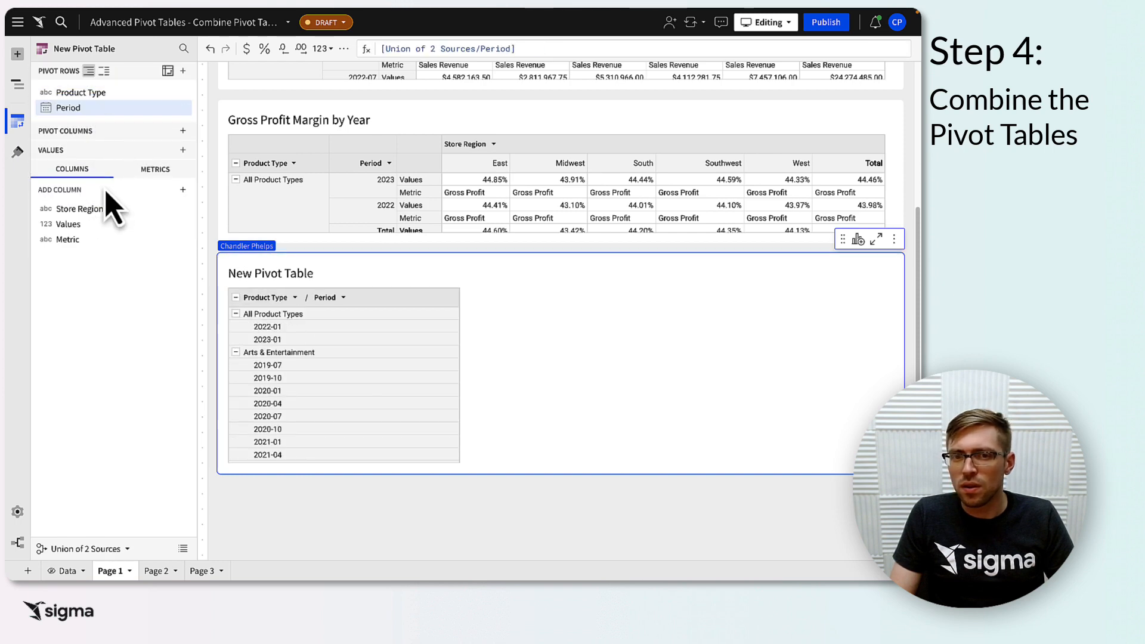
- Add Store Region to the new pivot's Pivot Columns
left_click(79, 208)
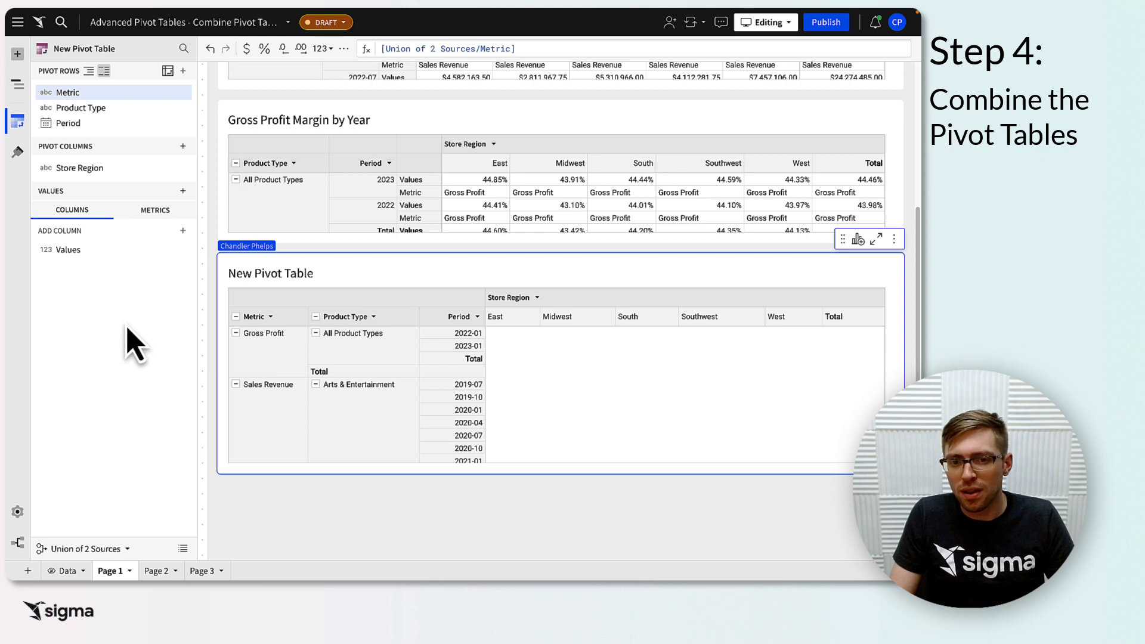
mouse_move(124, 343)
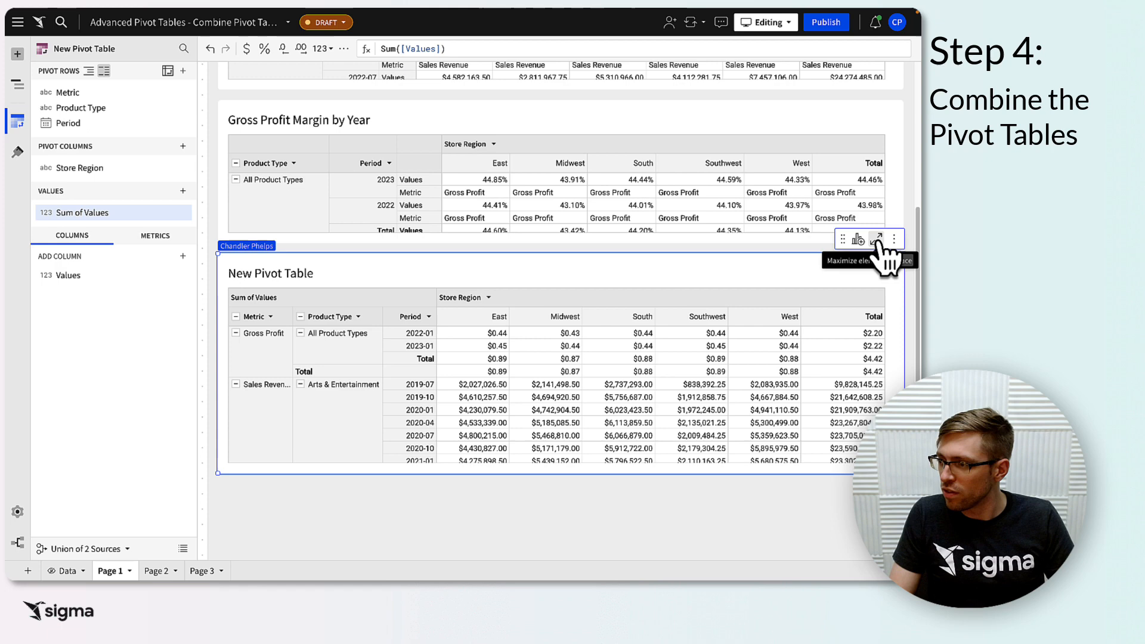
- Maximize the pivot, inspect the Period column, and turn off Period subtotals
left_click(878, 240)
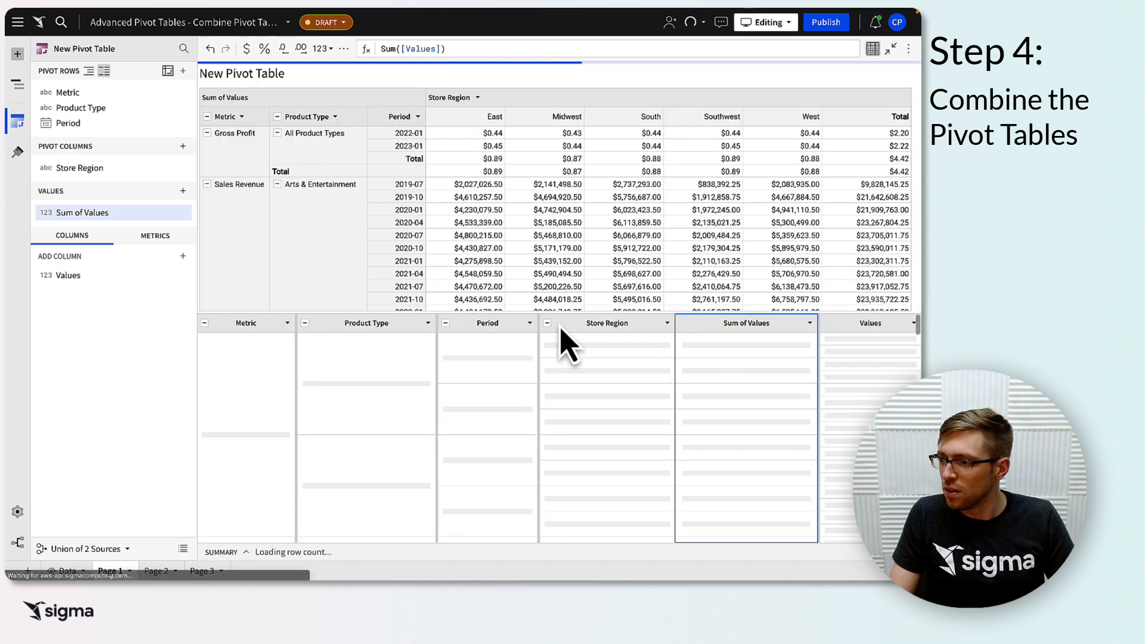
left_click(549, 323)
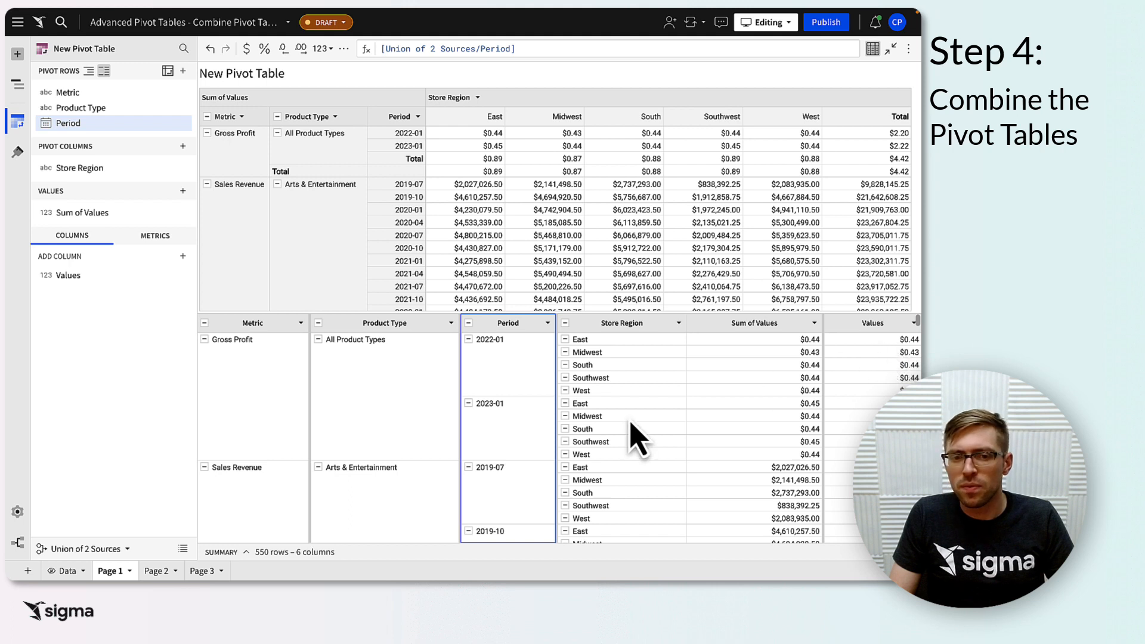
mouse_move(387, 464)
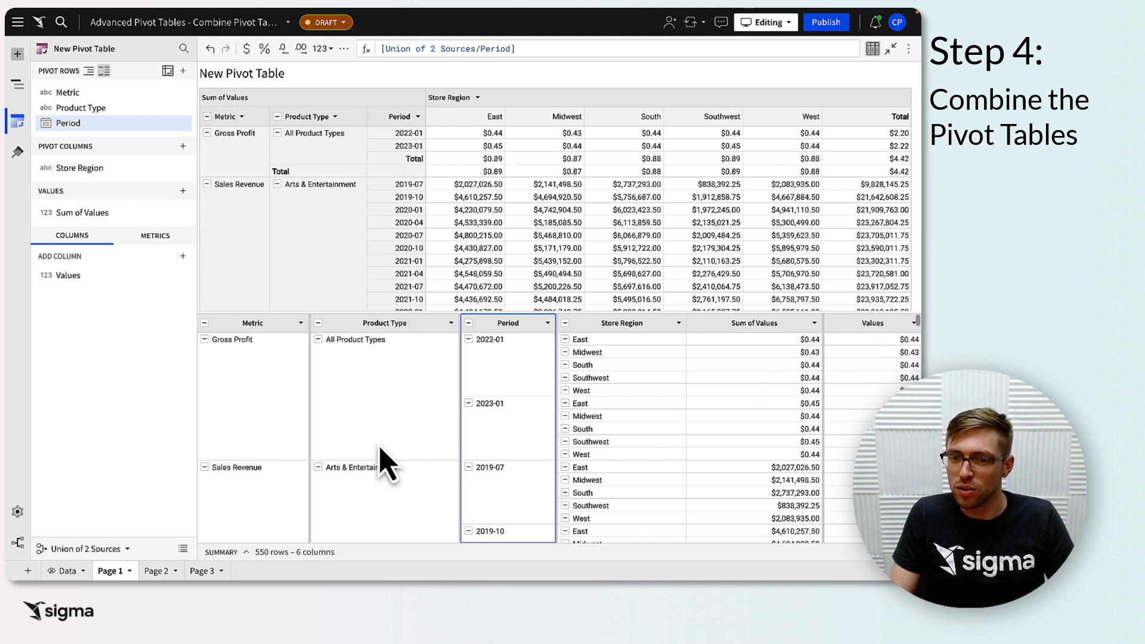
mouse_move(596, 189)
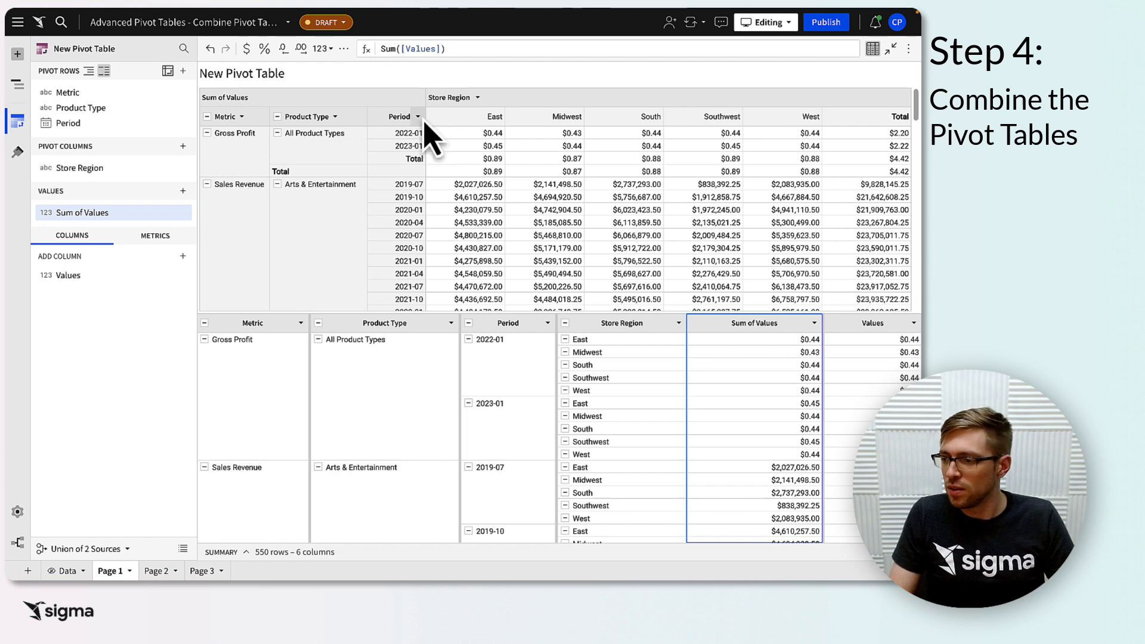
left_click(507, 322)
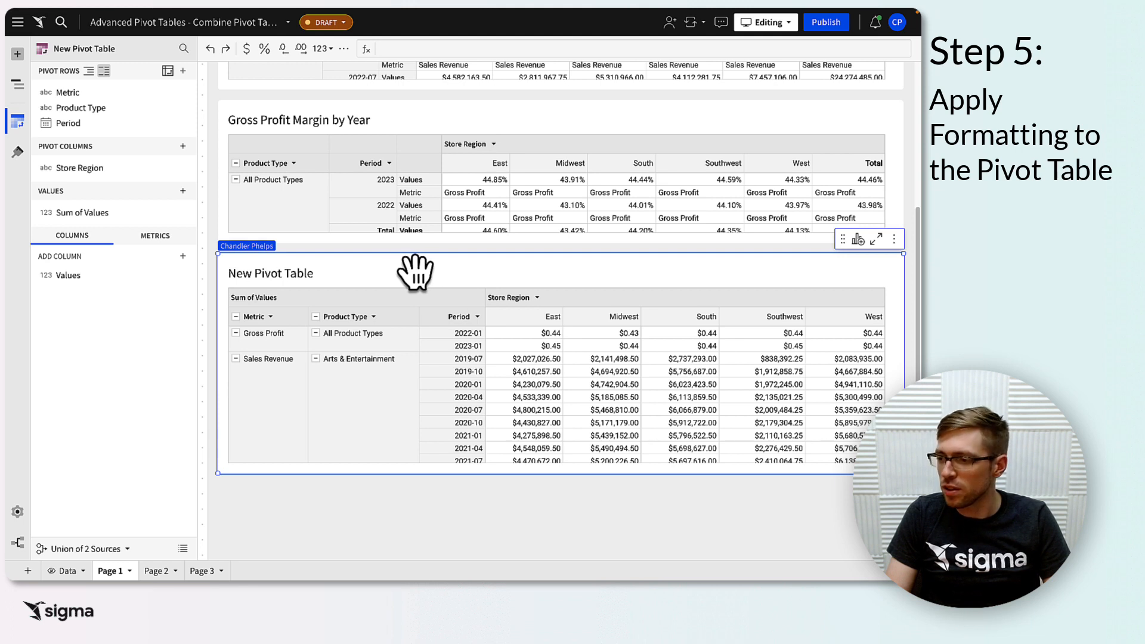
mouse_move(639, 361)
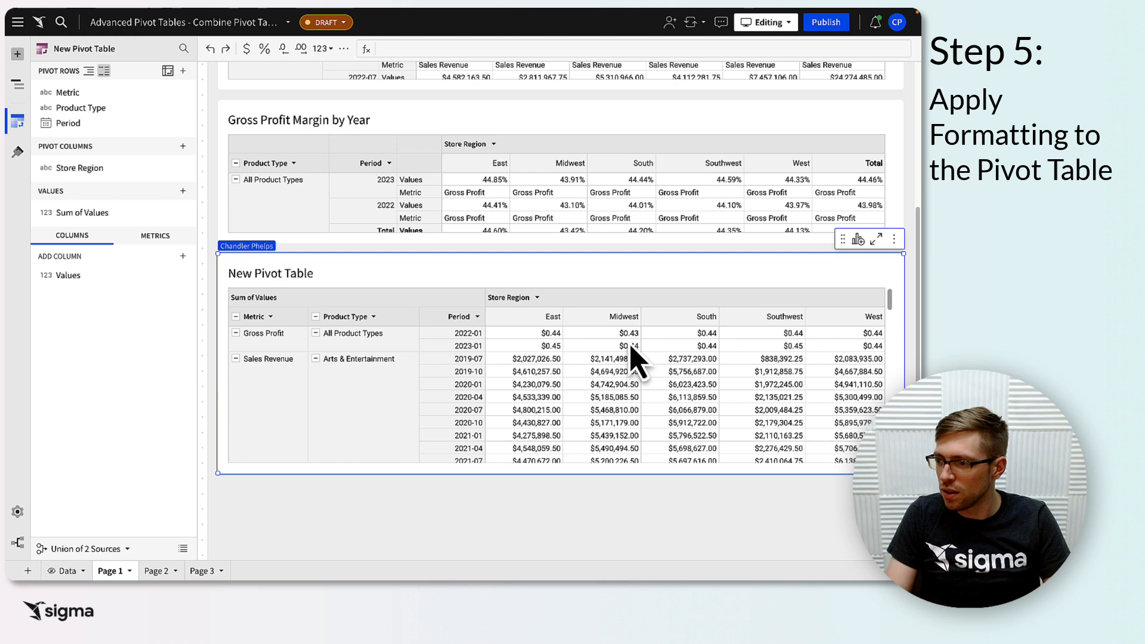
mouse_move(497, 351)
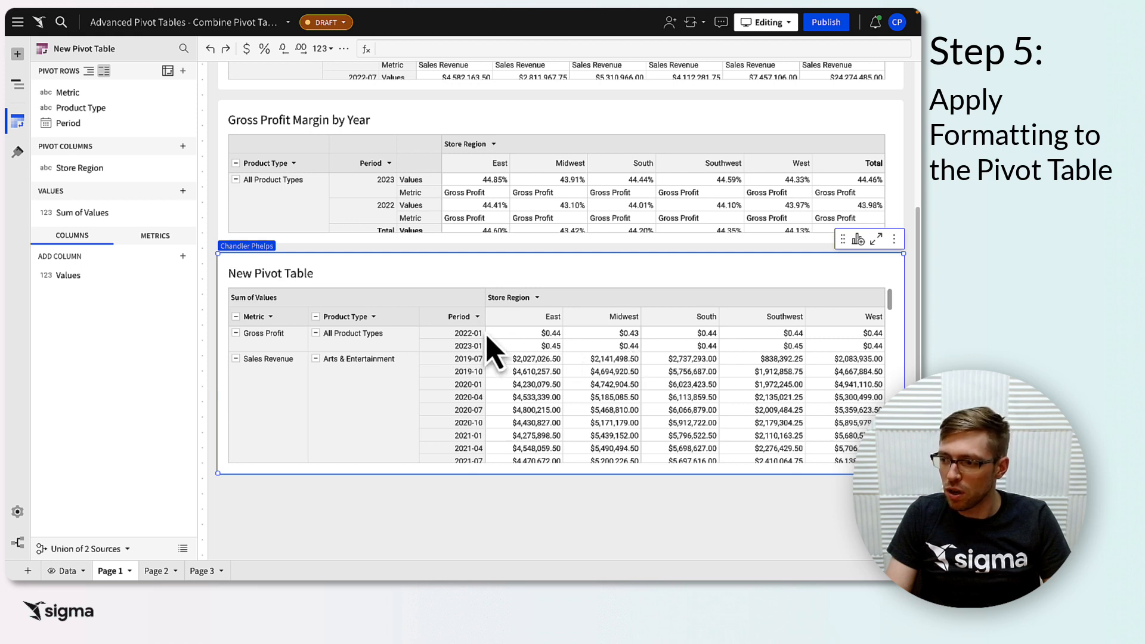
mouse_move(478, 365)
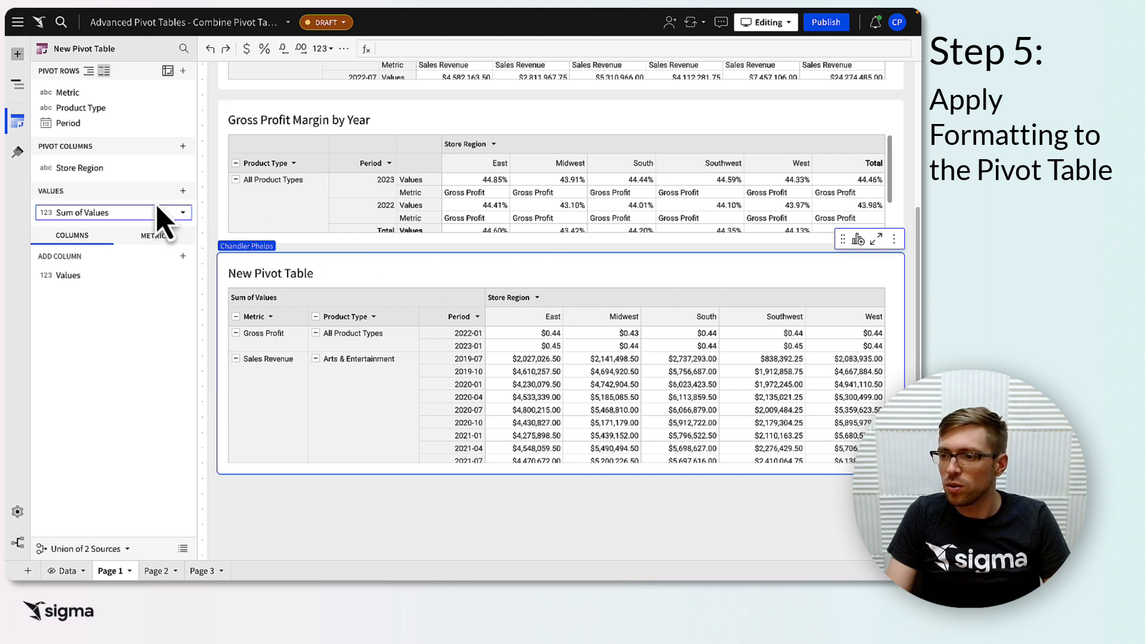
- Add a conditional formatting rule targeting the Sum of Values column
left_click(16, 152)
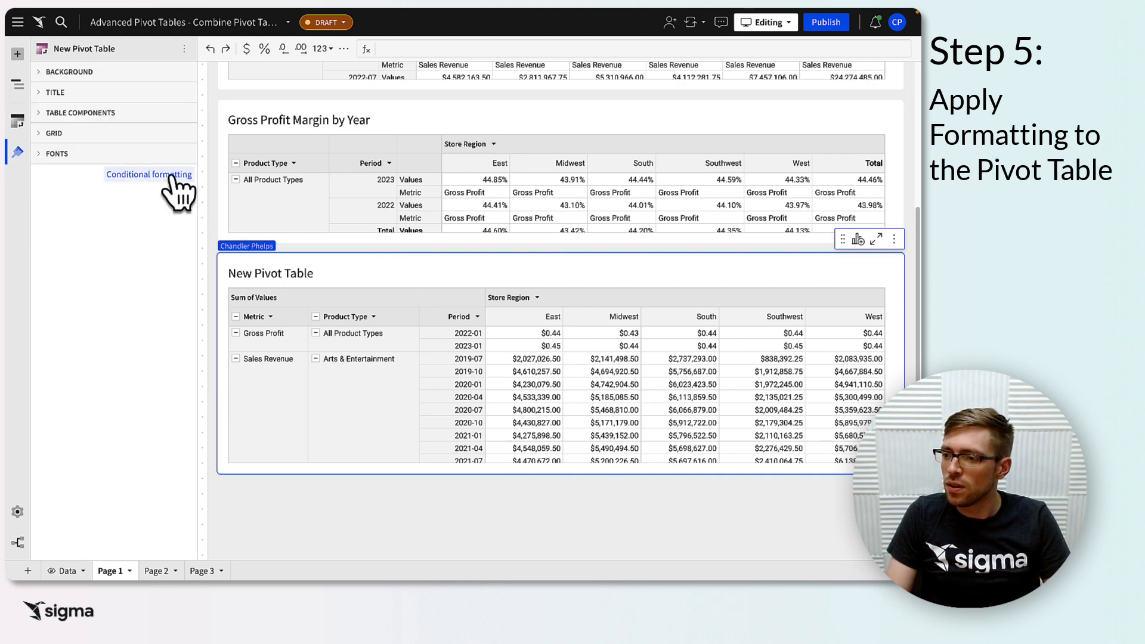
left_click(149, 175)
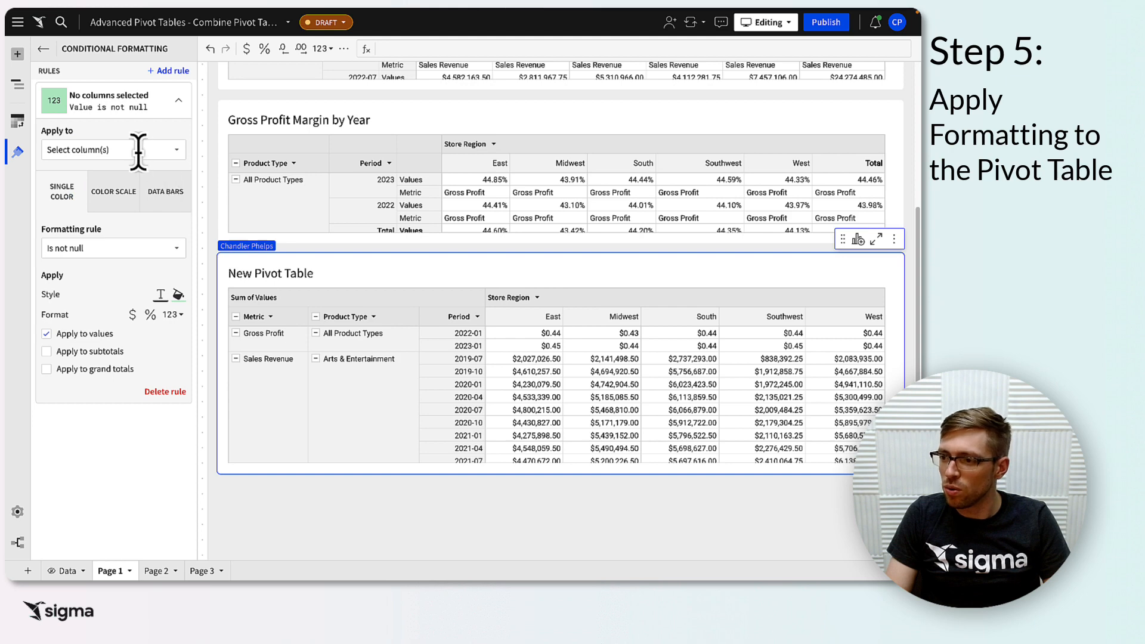
left_click(113, 150)
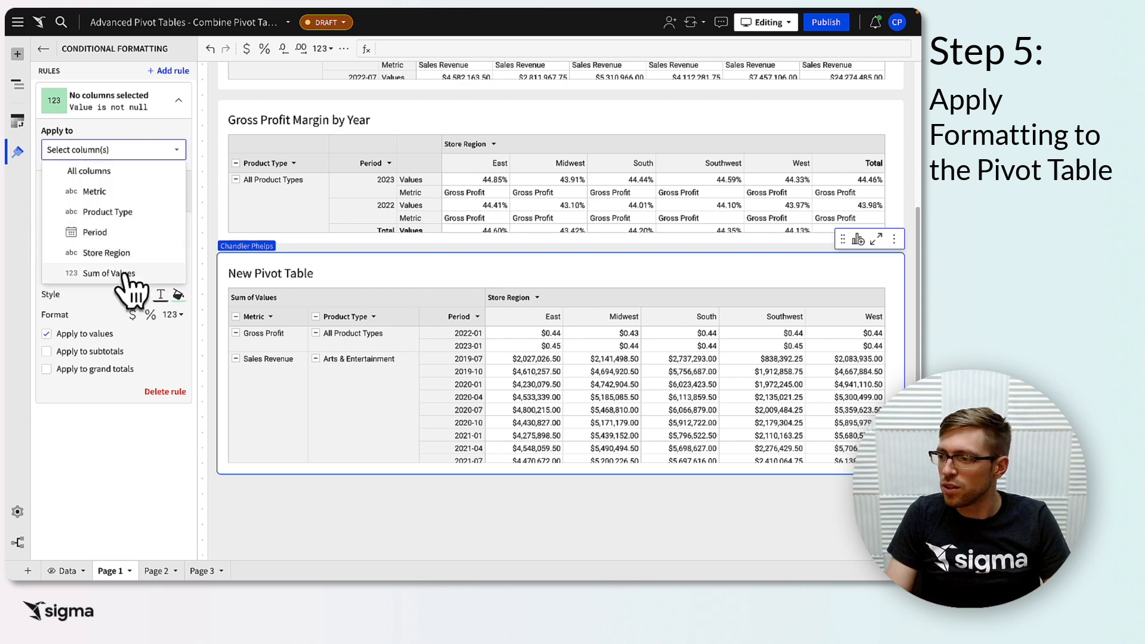
left_click(107, 273)
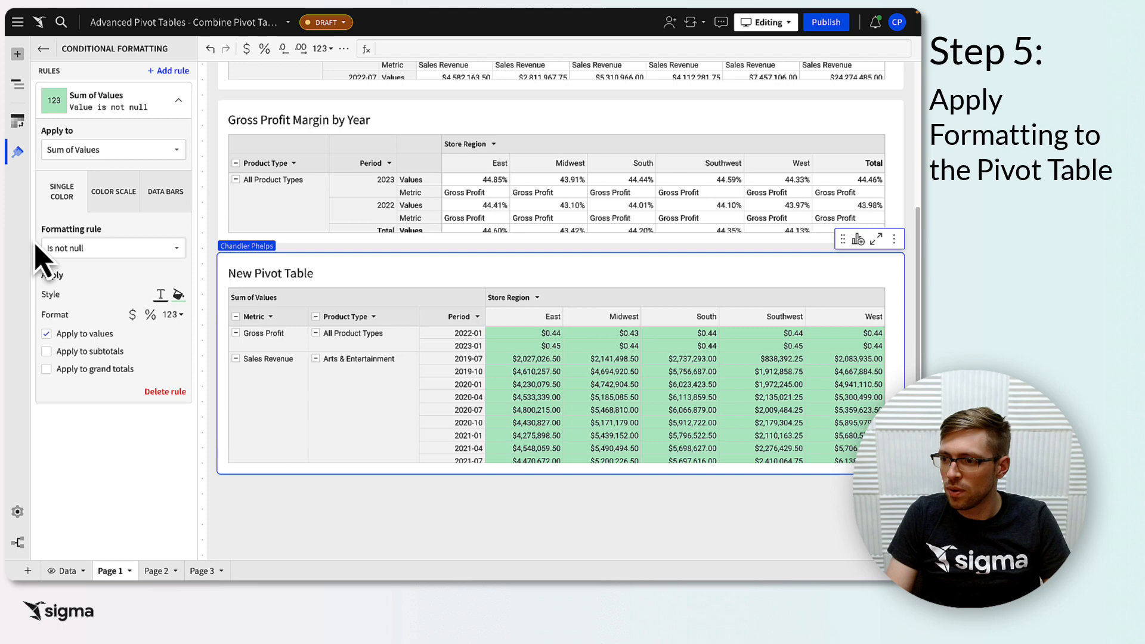
- Set the rule's custom formula [Metric] = "Gross Profit" with % format, then collapse it
left_click(113, 247)
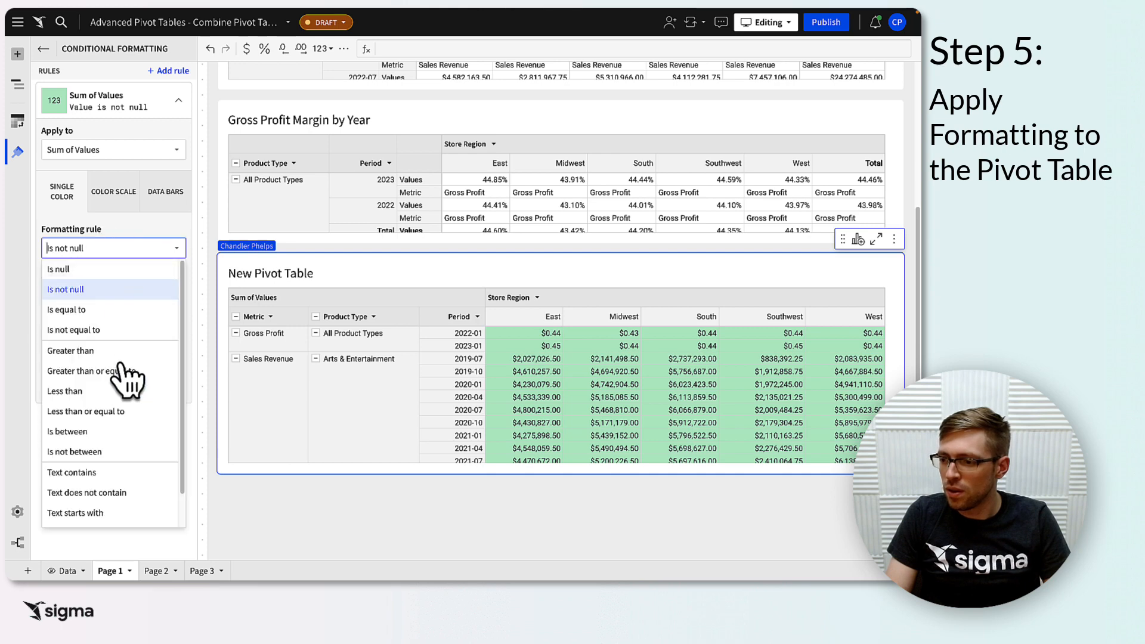
left_click(77, 517)
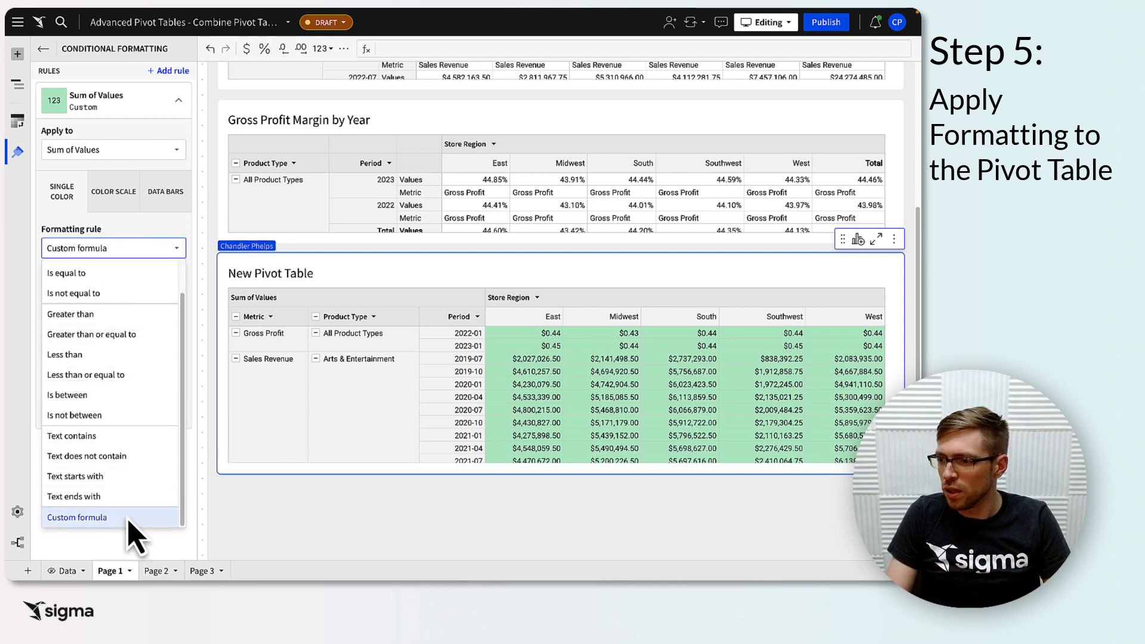
left_click(77, 517)
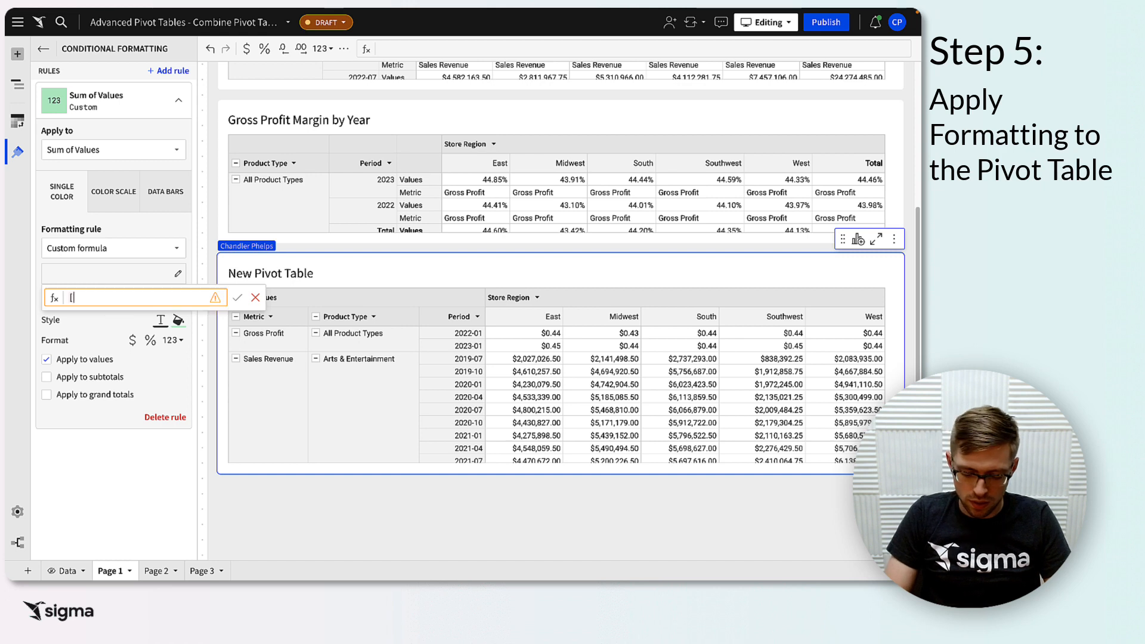
type("[Metric] = \"")
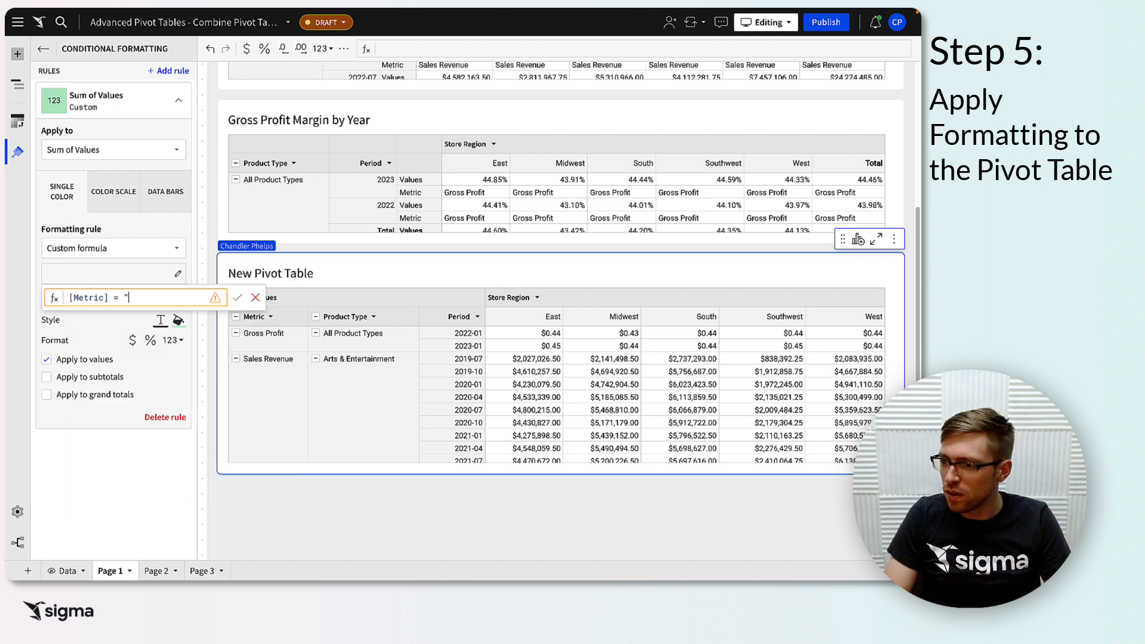
type("Gross P")
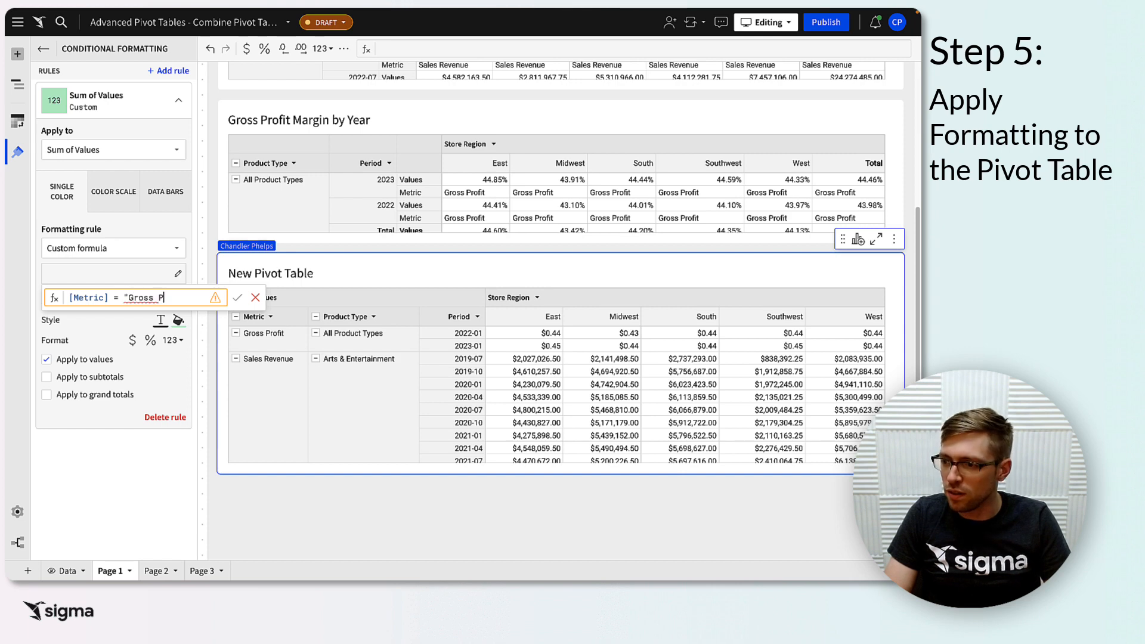
type("rofi")
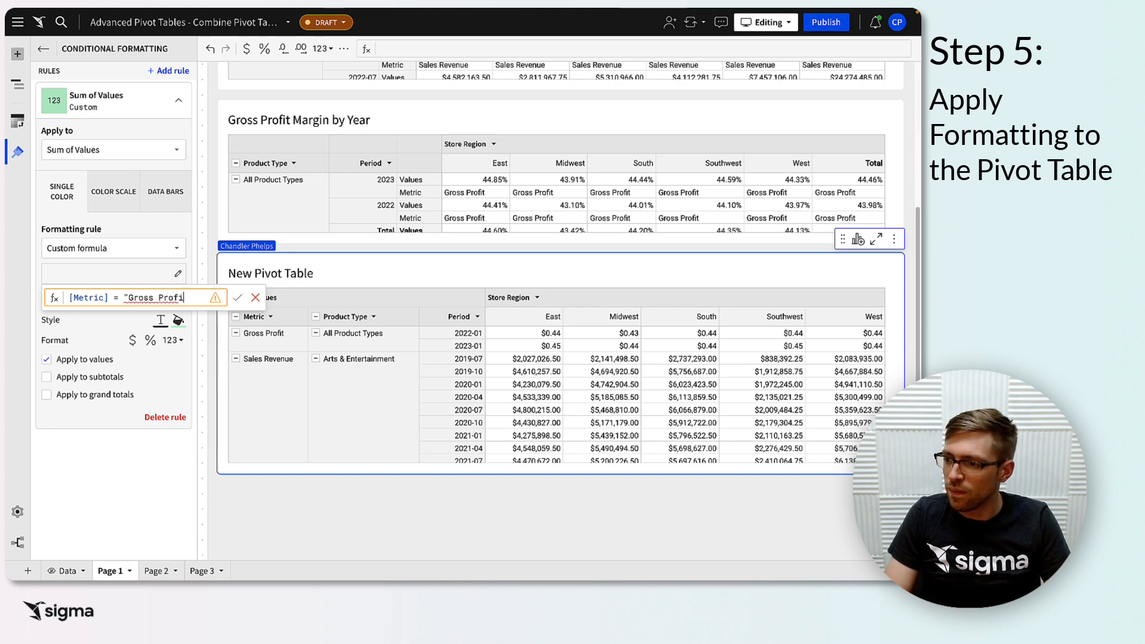
left_click(238, 297)
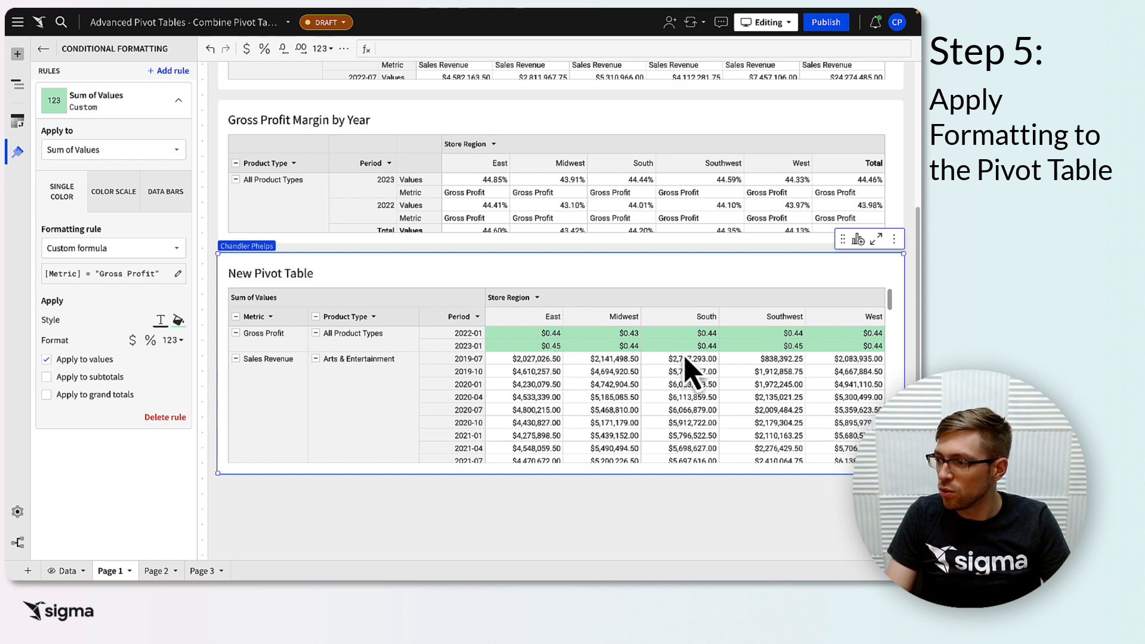
mouse_move(222, 358)
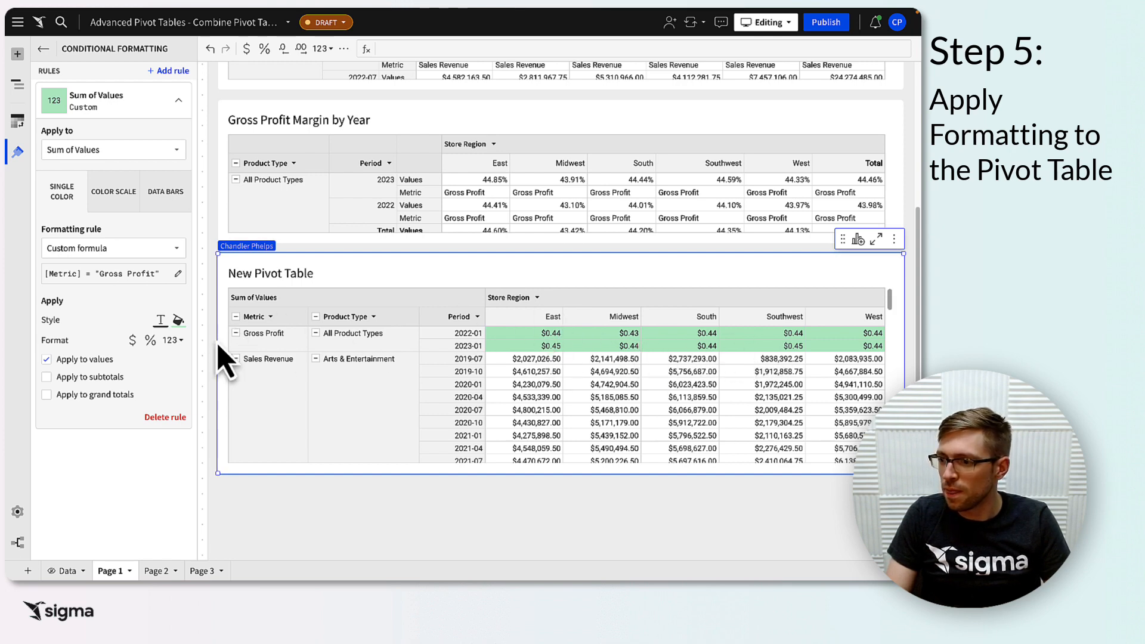
left_click(173, 339)
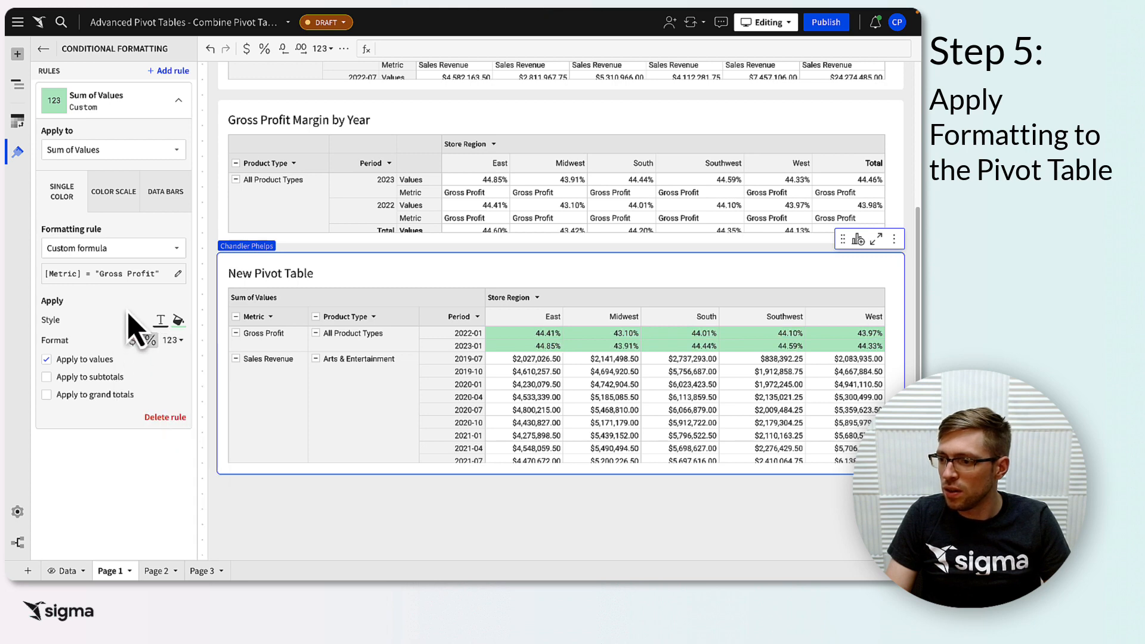
left_click(178, 320)
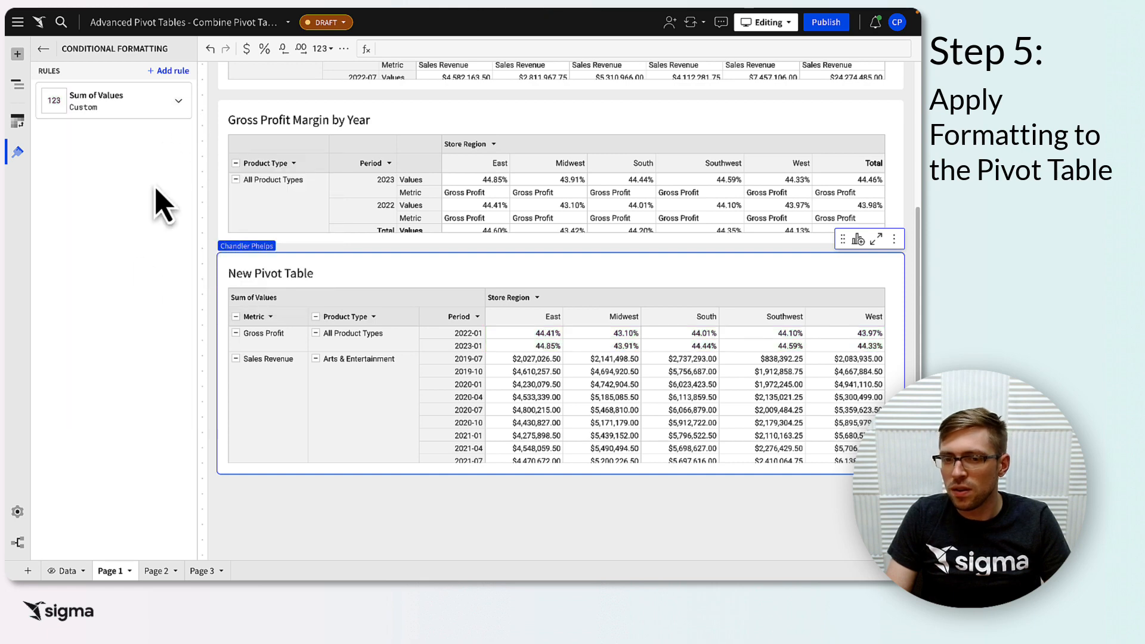
mouse_move(146, 285)
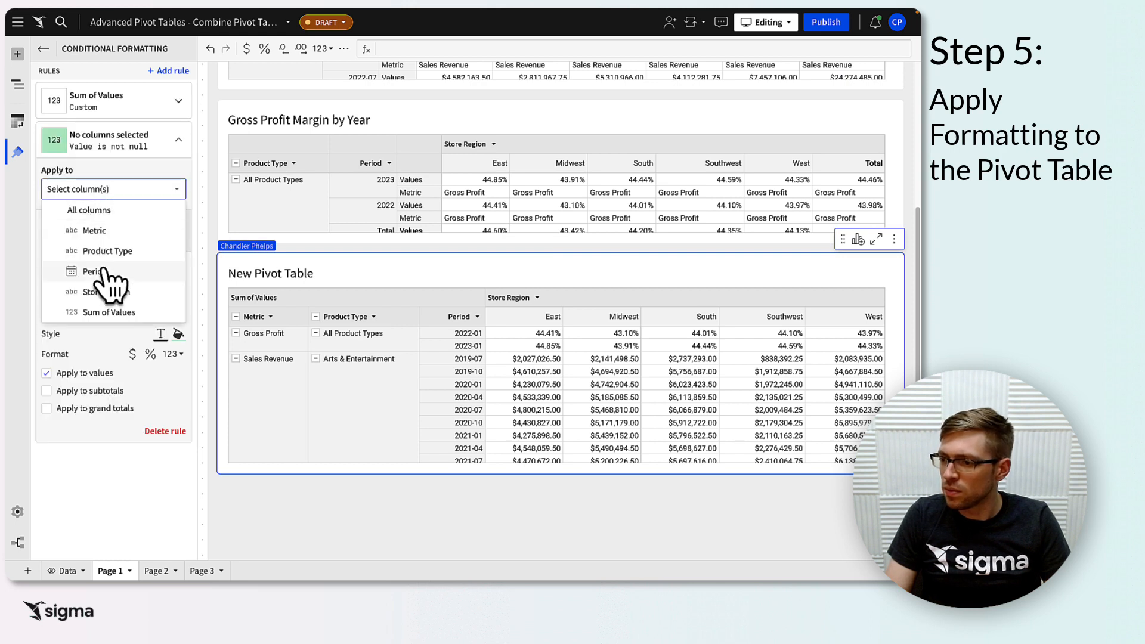
- Apply a new rule to Period with custom formula [Metric] = "Gross Profit"
left_click(92, 271)
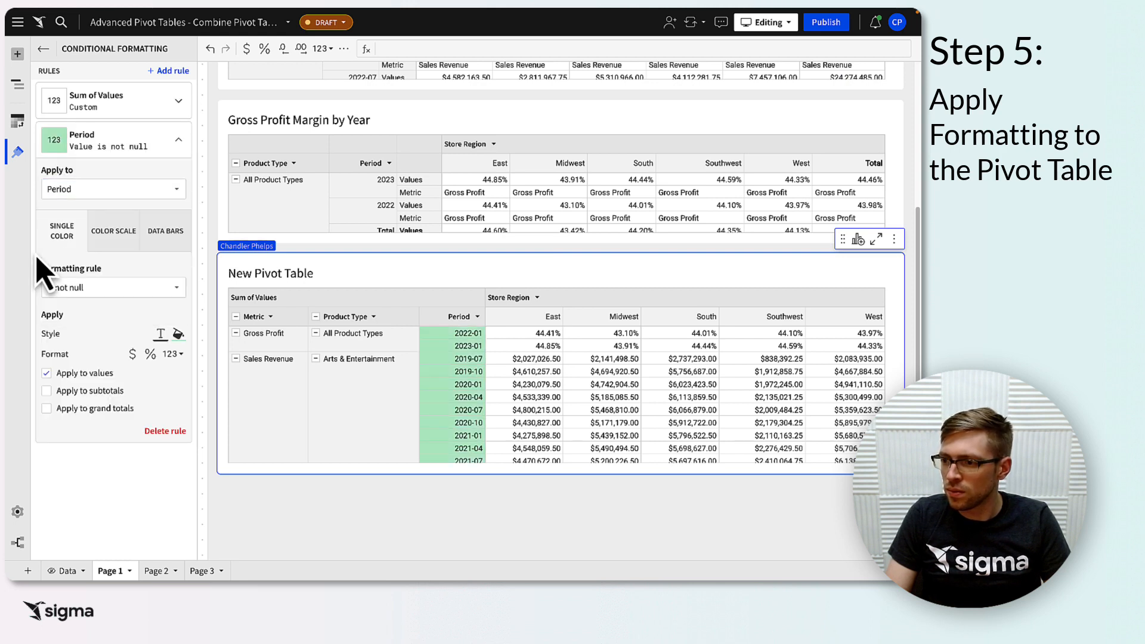
left_click(114, 287)
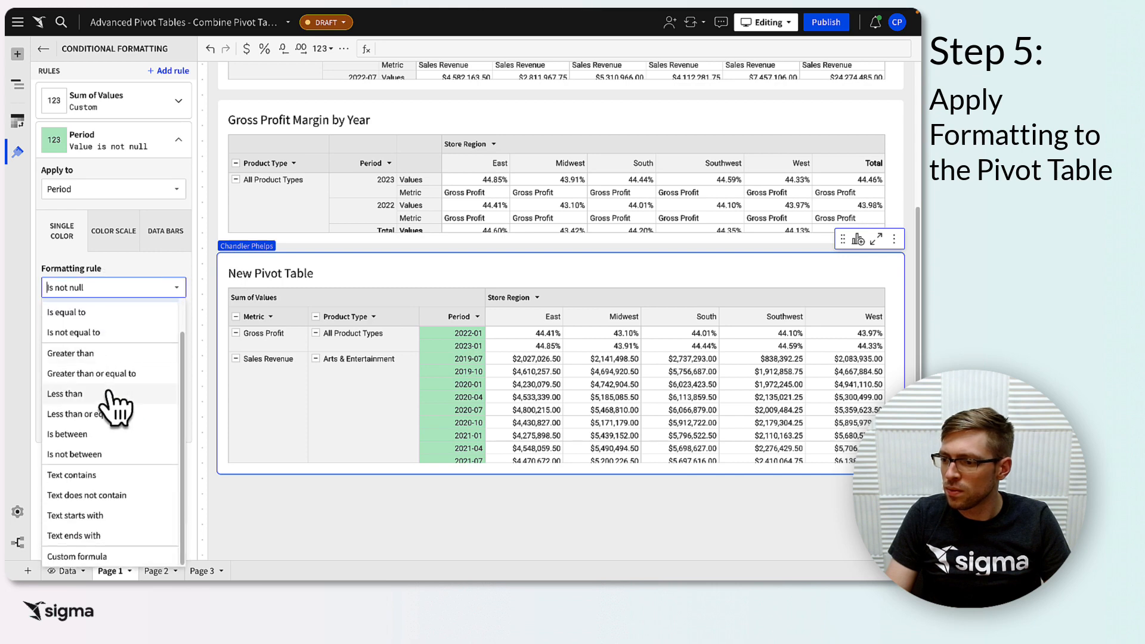
left_click(77, 556)
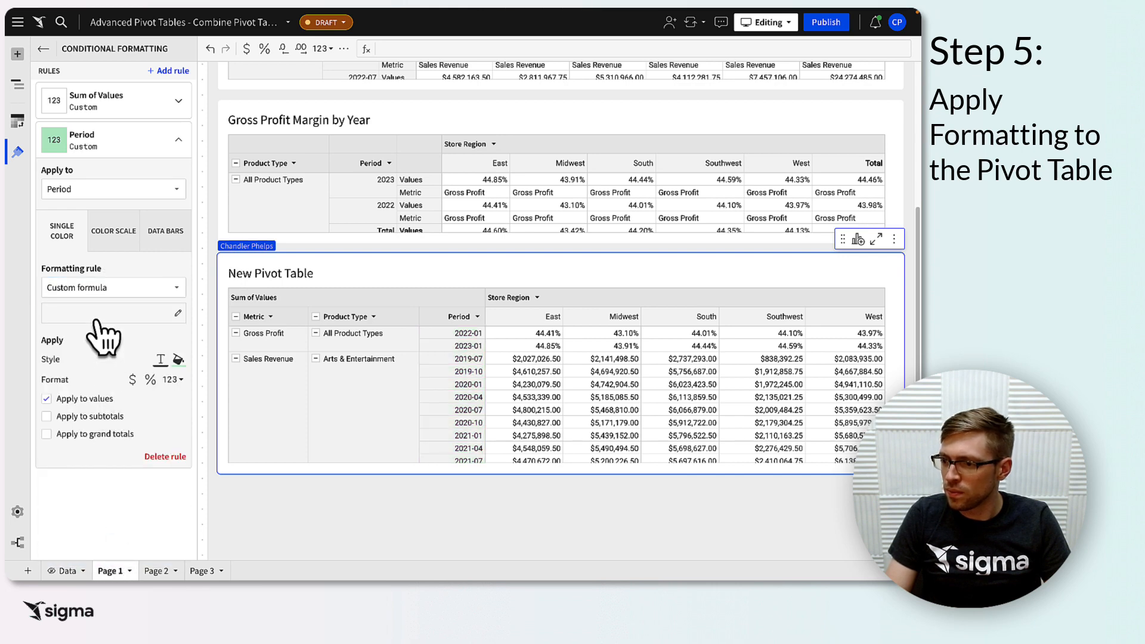
type("[Metric] =")
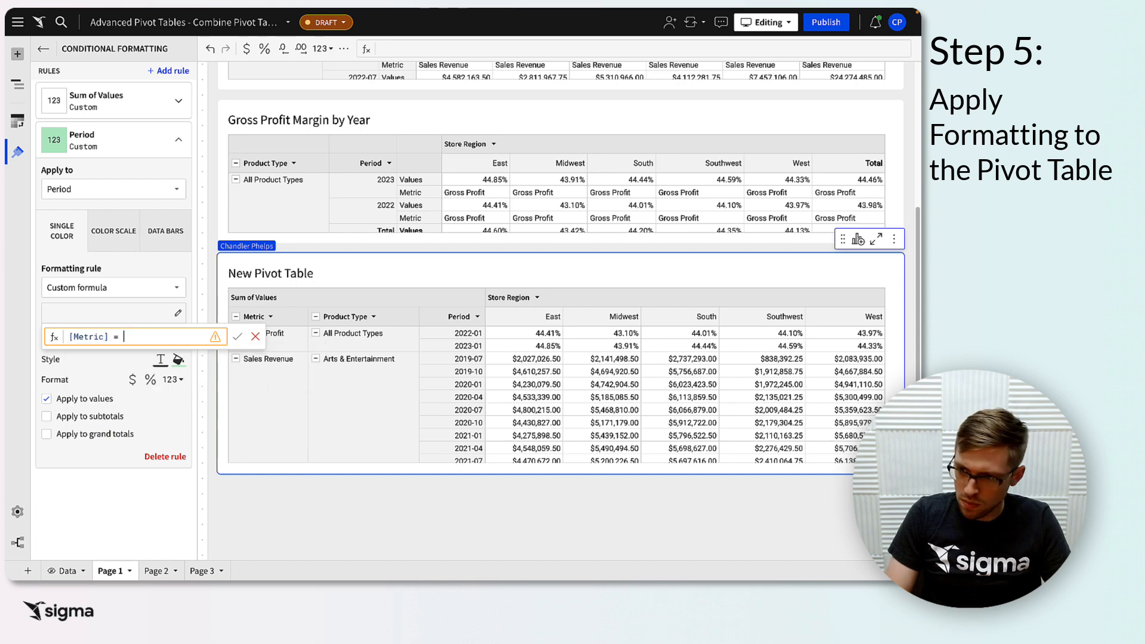
type("\"Gross Profit")
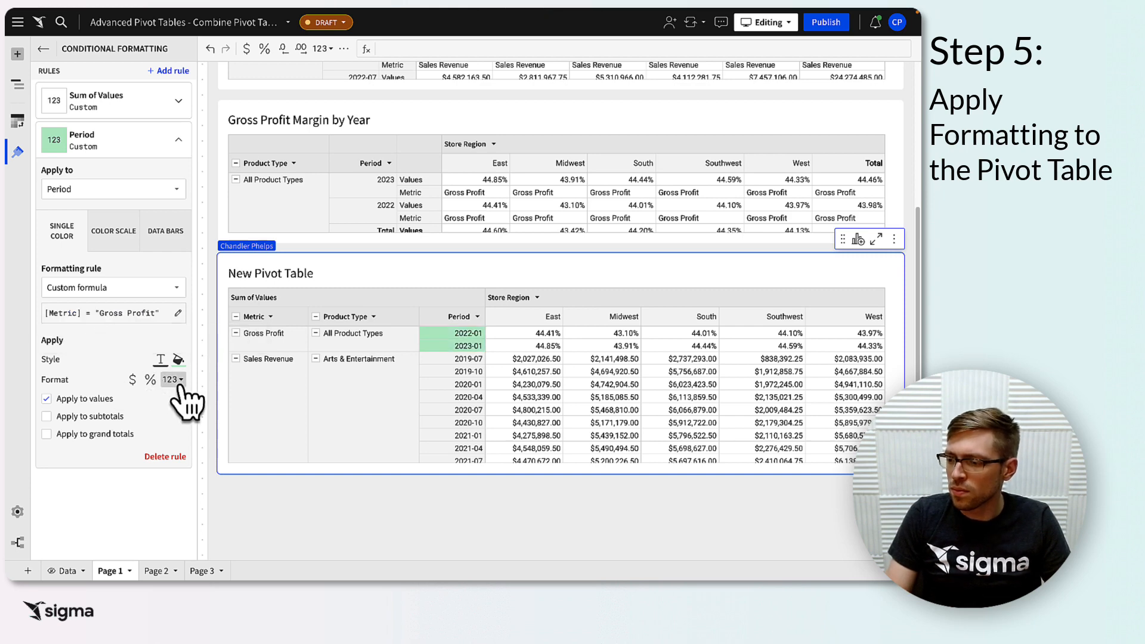
- Give matching periods the custom date format %Y so they show 2022 and 2023
left_click(173, 379)
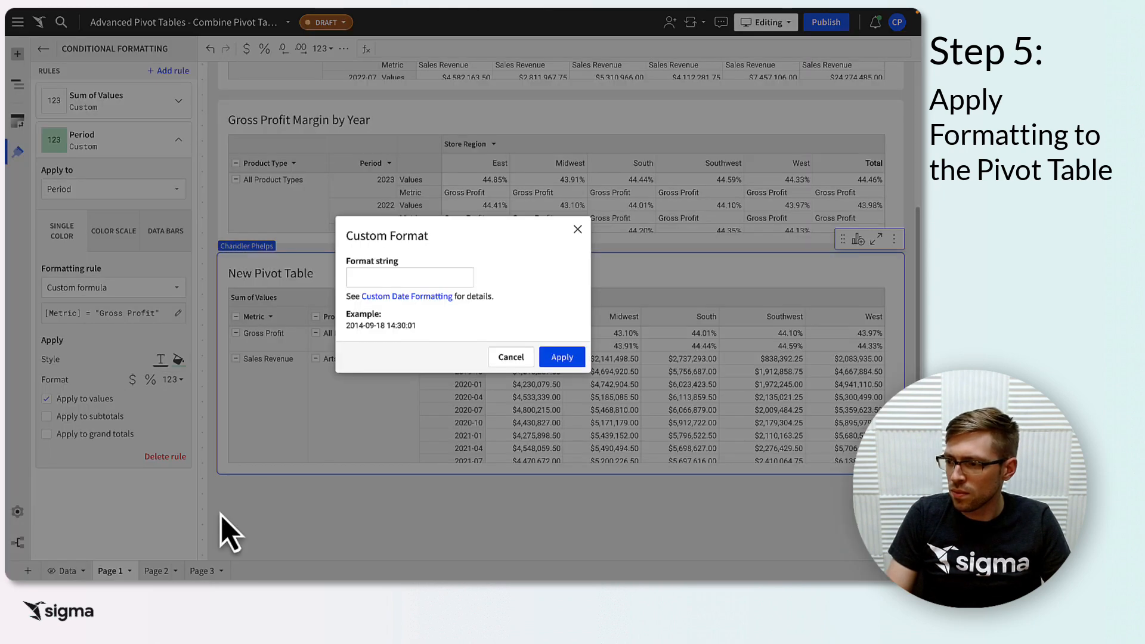
left_click(409, 277)
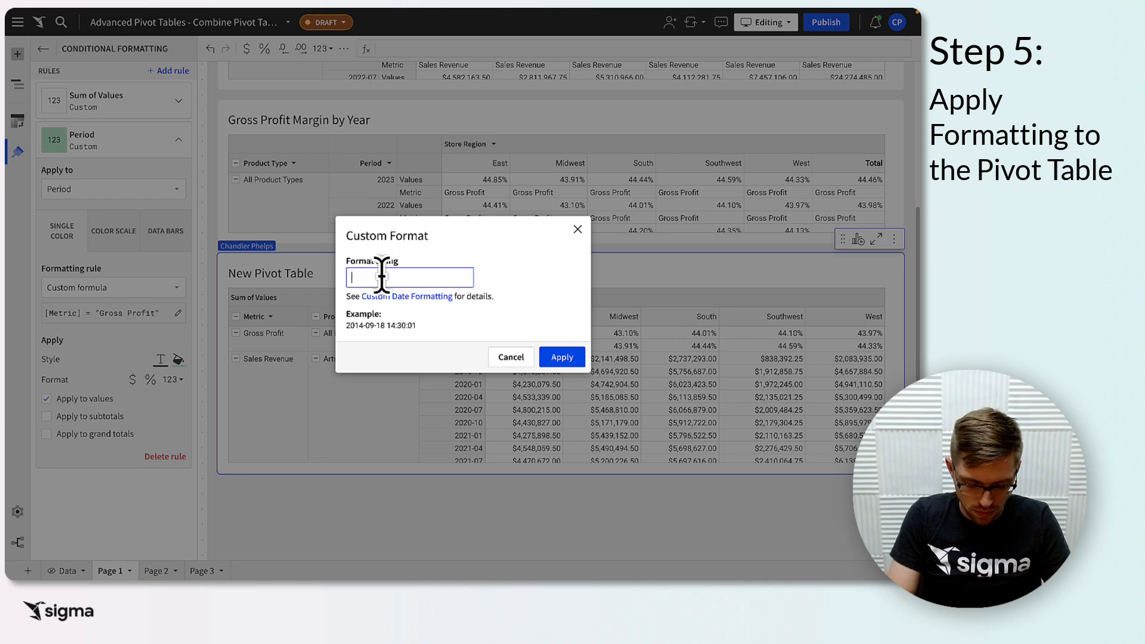
type("%Y")
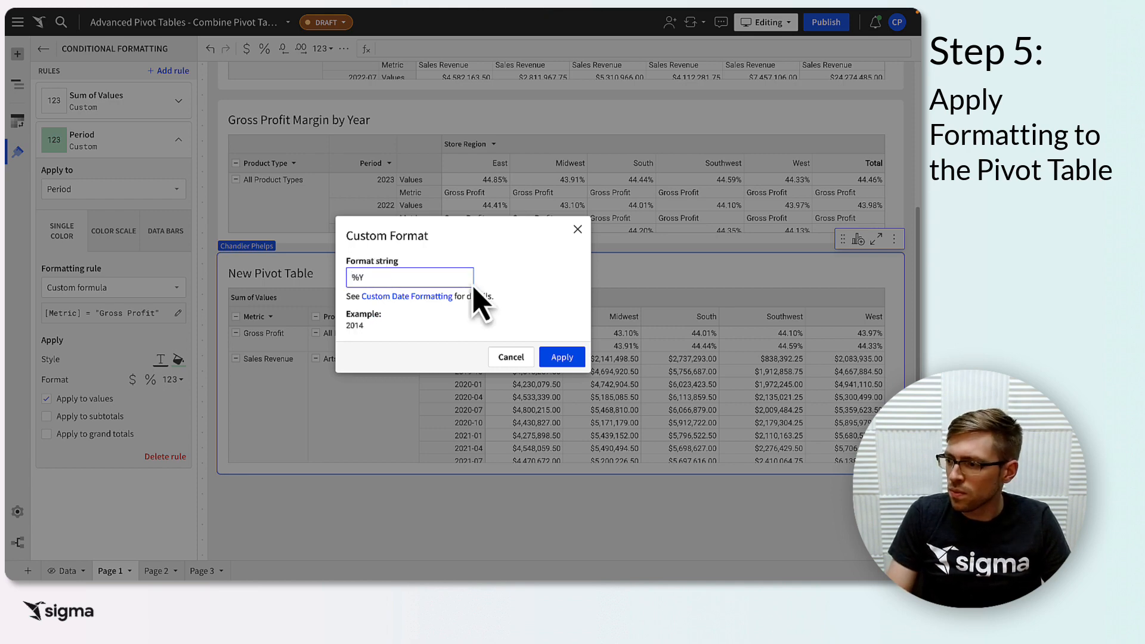
left_click(562, 357)
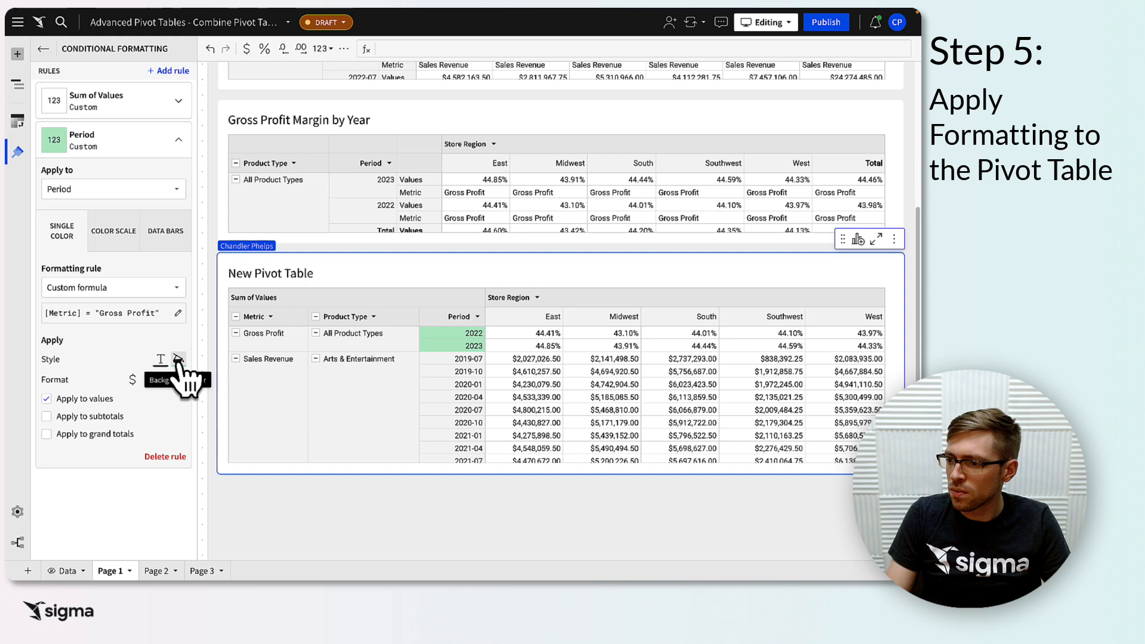
left_click(177, 358)
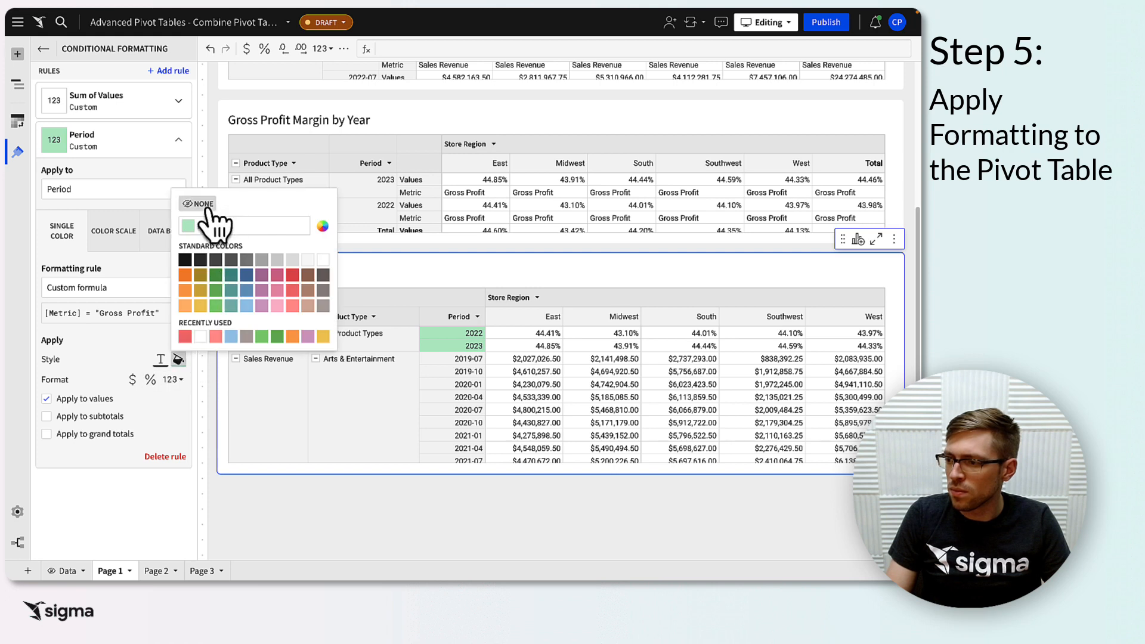